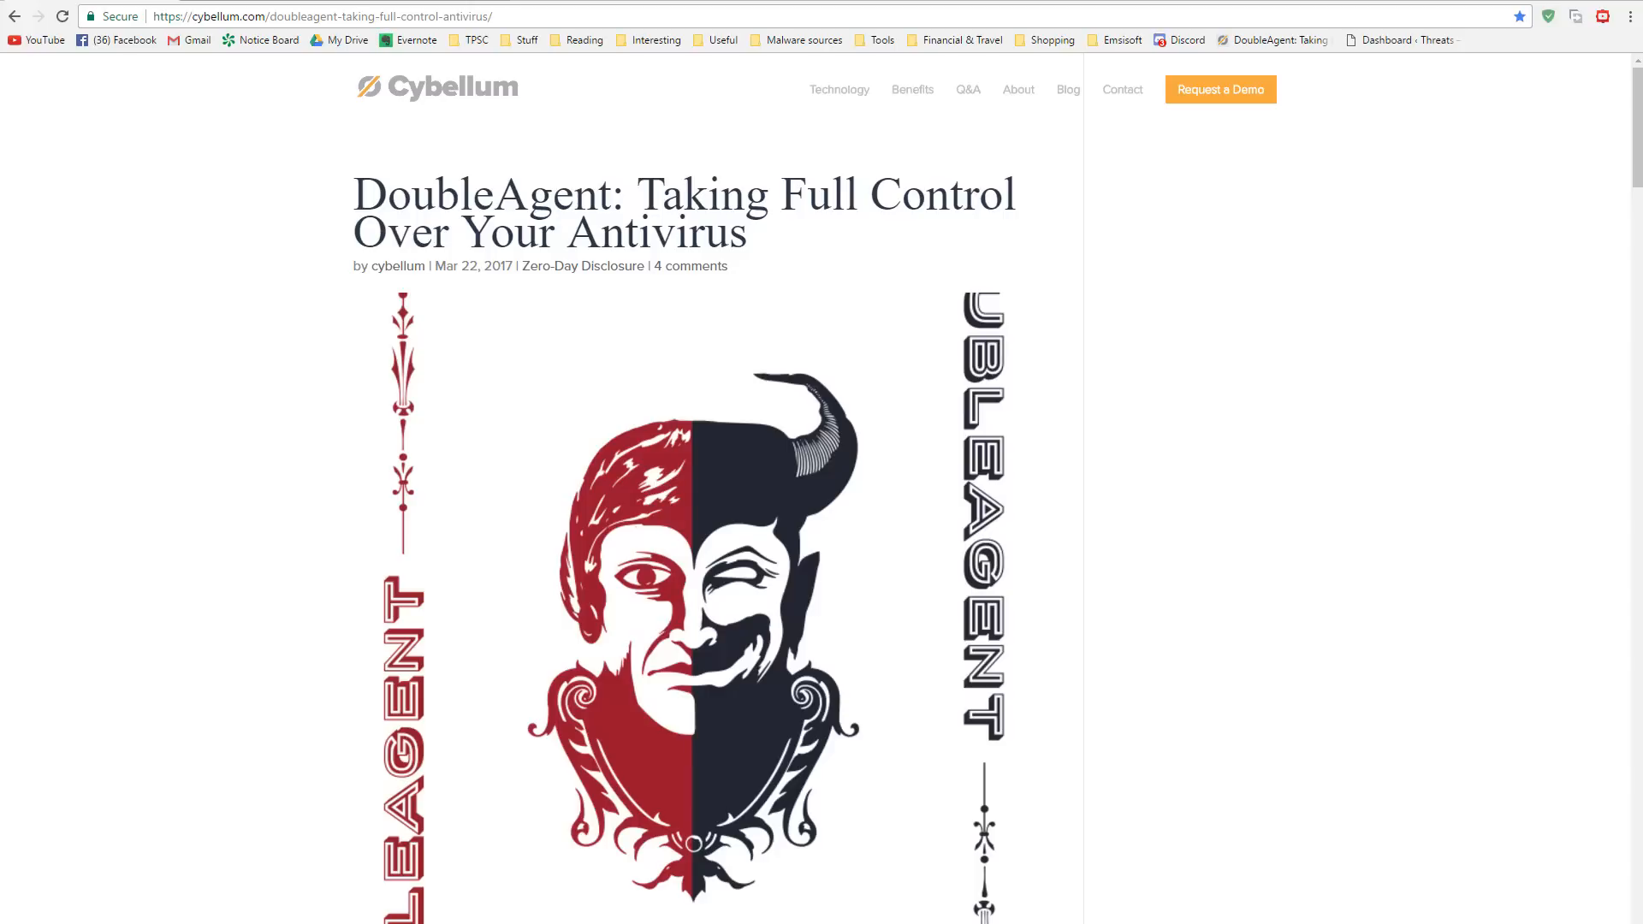
Step: Scroll past the DoubleAgent banner to the Overview and its list of vulnerable antivirus vendors
{"action": "scroll", "scroll_direction": "down", "scroll_amount": 3}
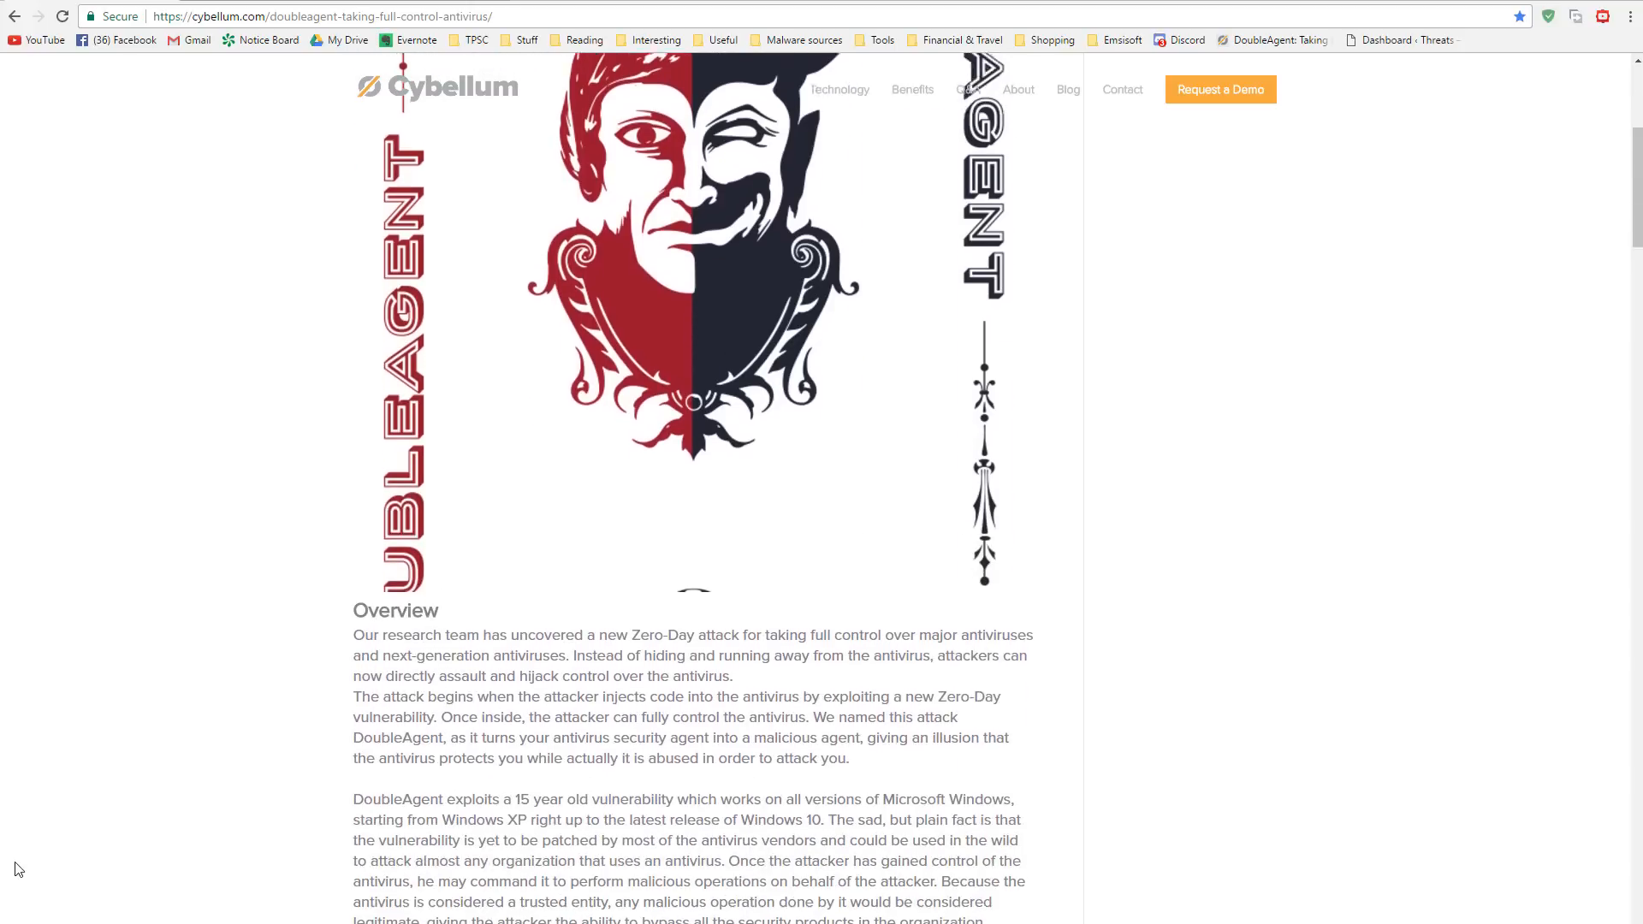
{"action": "scroll", "scroll_direction": "down", "scroll_amount": 3}
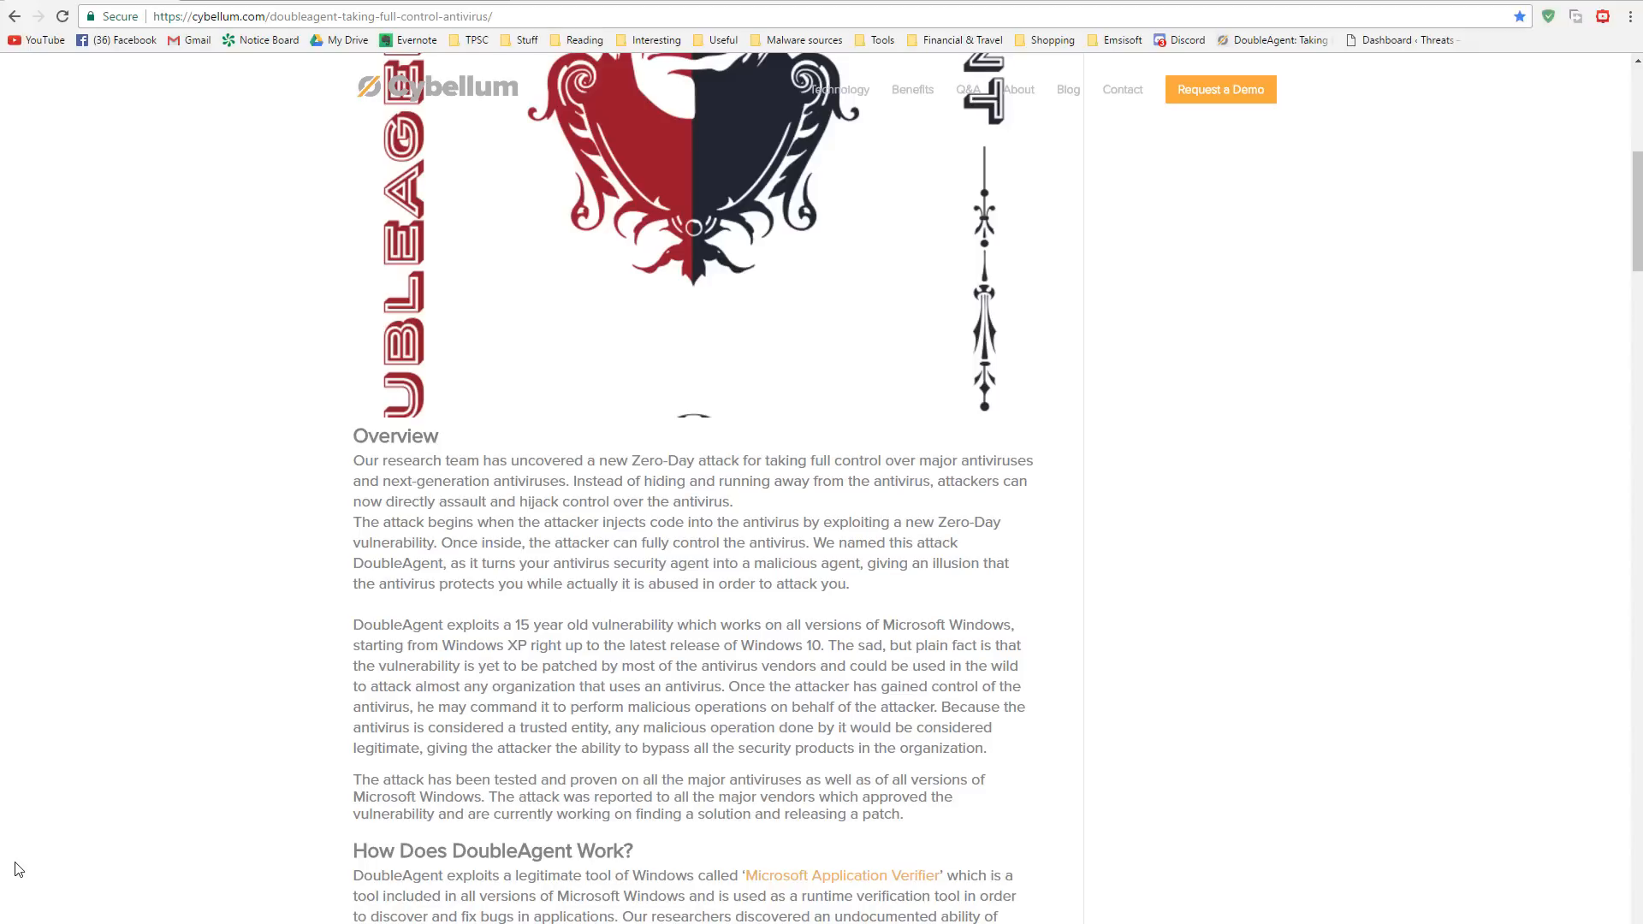
{"action": "scroll", "scroll_direction": "down", "scroll_amount": 3}
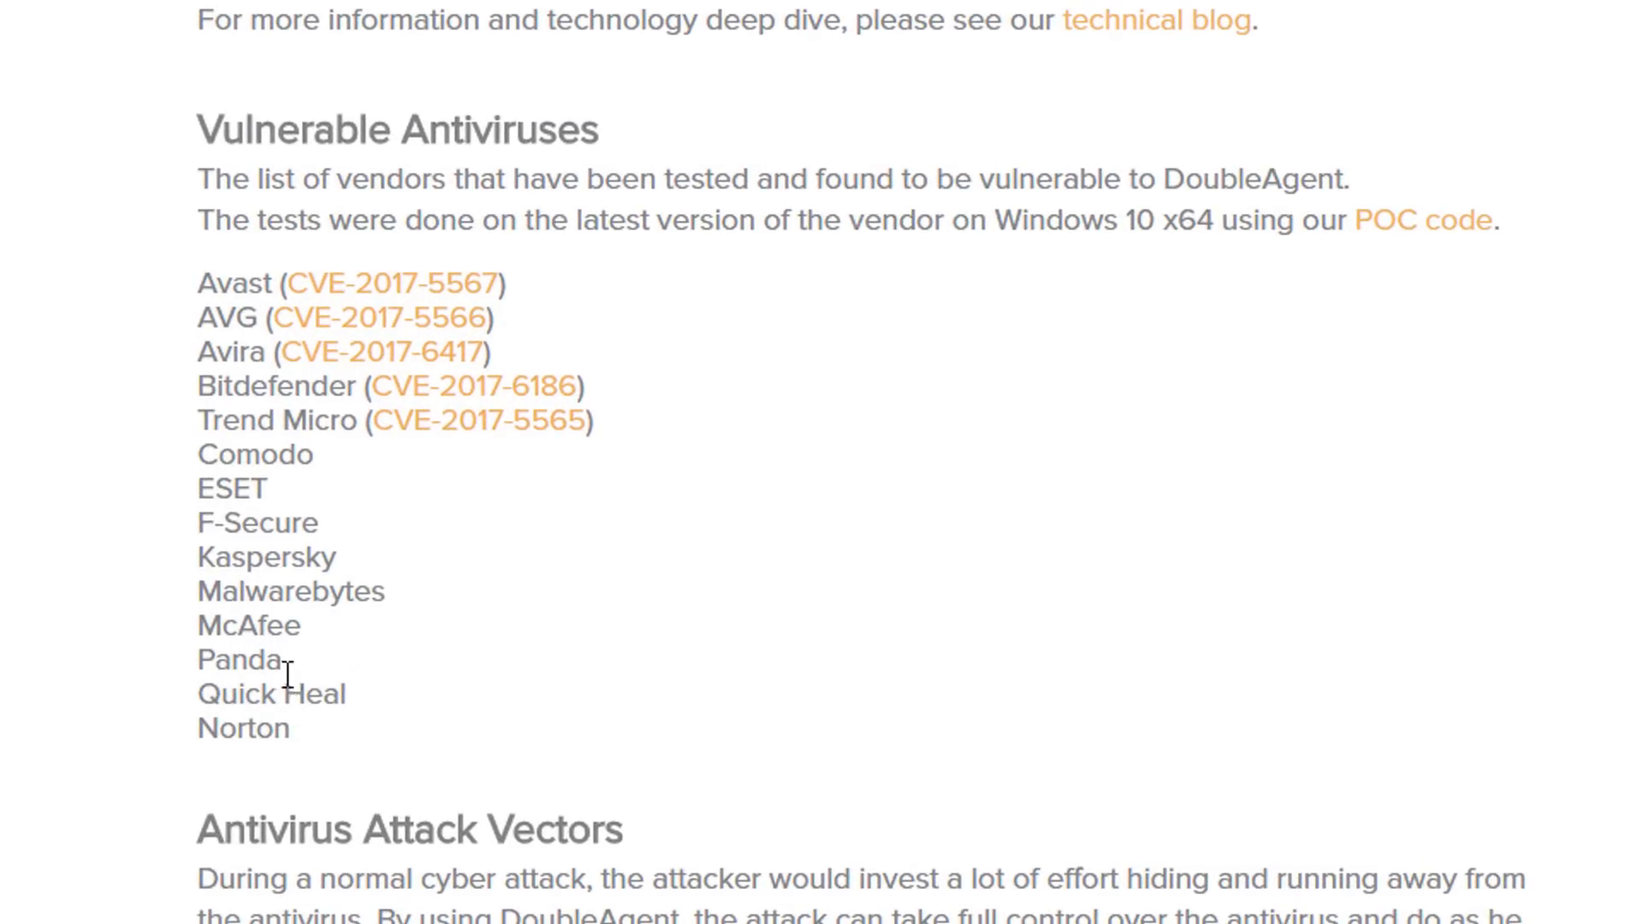
{"action": "mouse_move", "coordinate": [265, 543]}
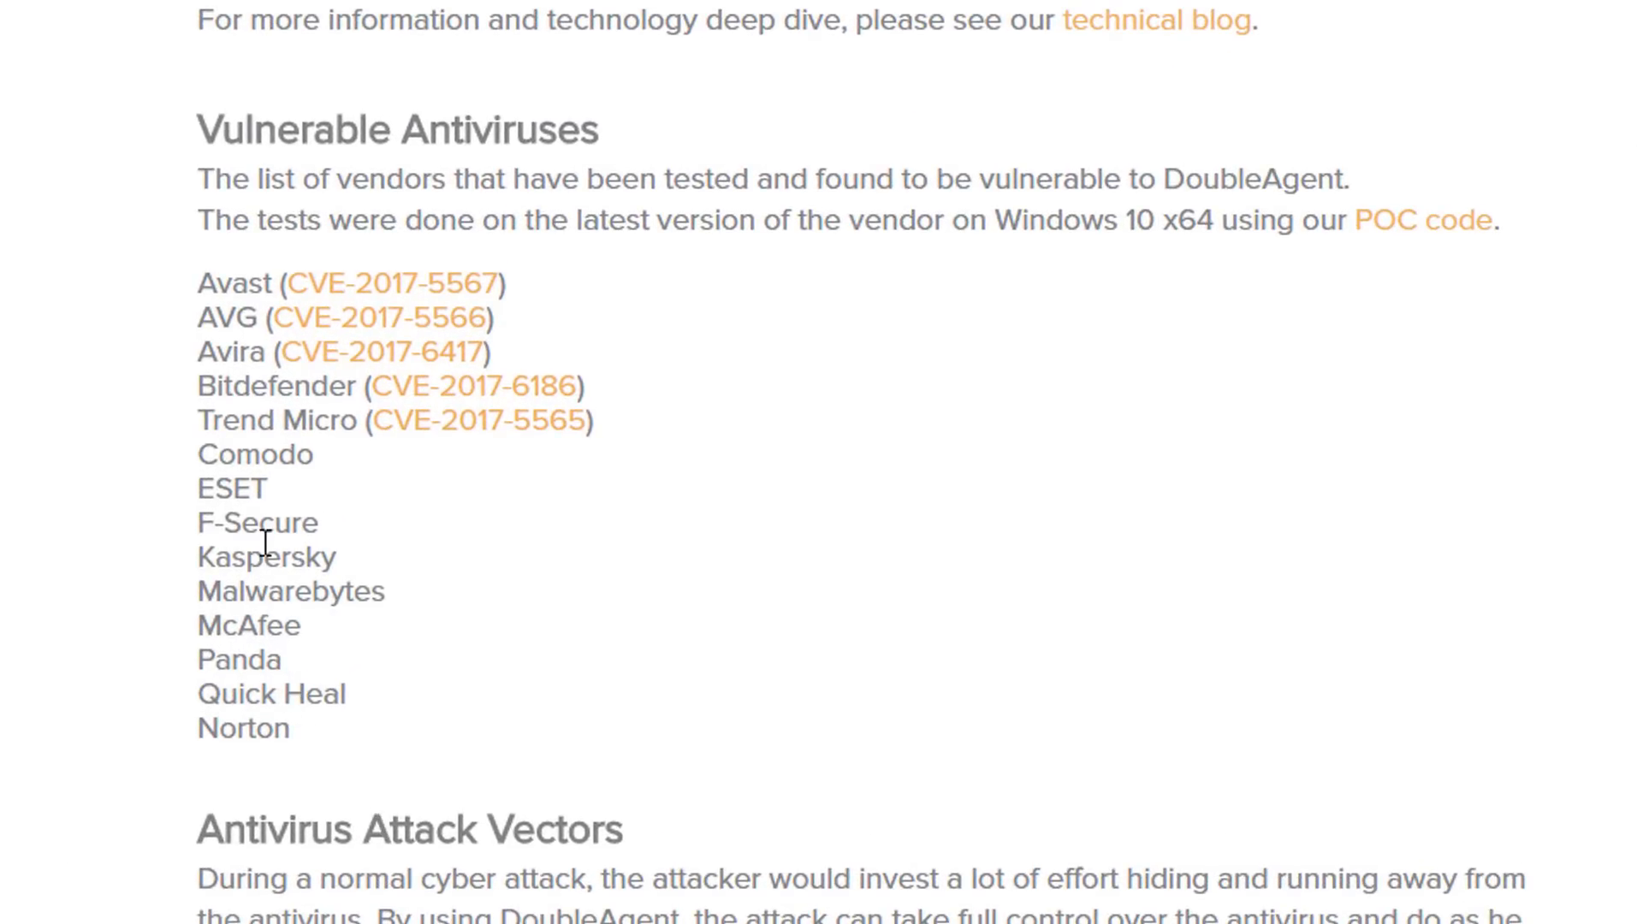
{"action": "mouse_move", "coordinate": [238, 590]}
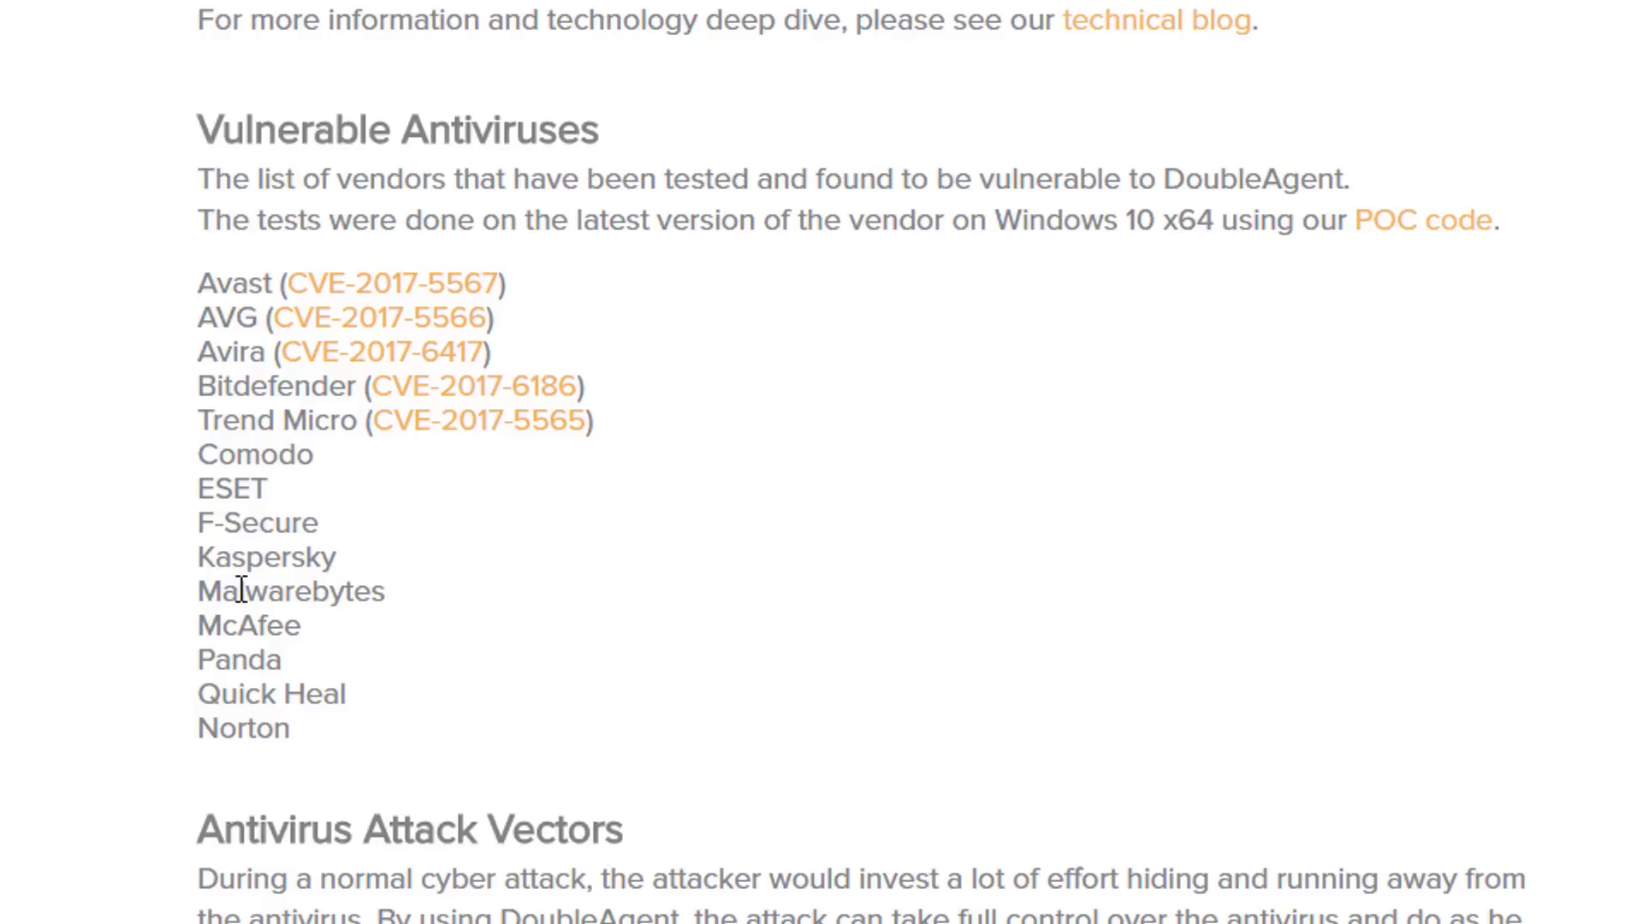
{"action": "mouse_move", "coordinate": [215, 676]}
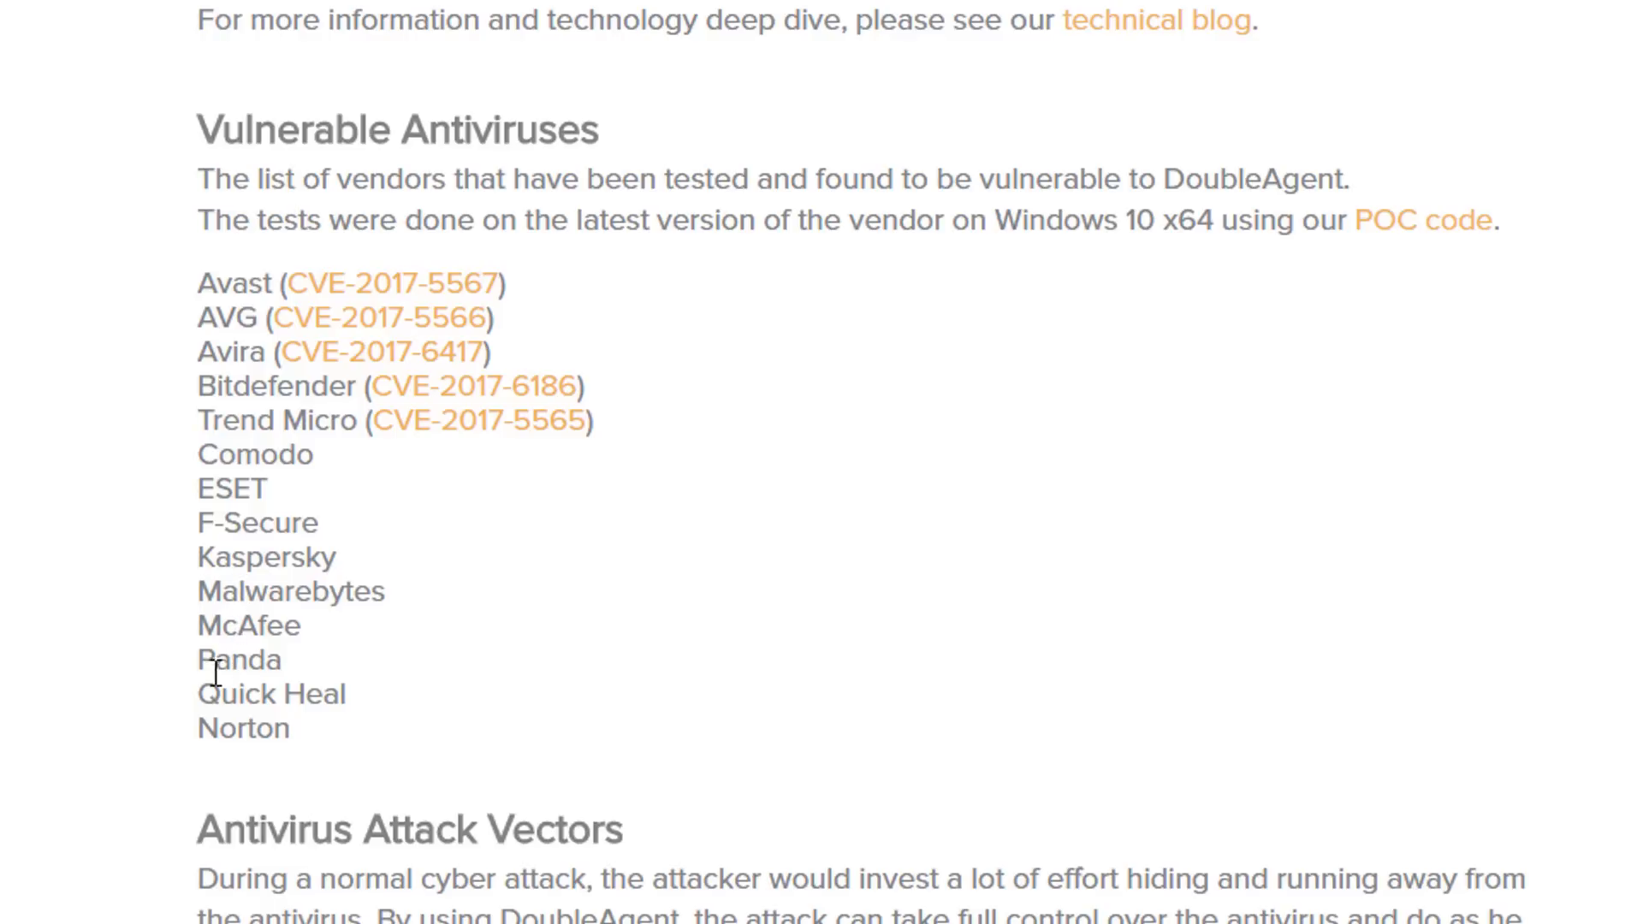
{"action": "mouse_move", "coordinate": [193, 742]}
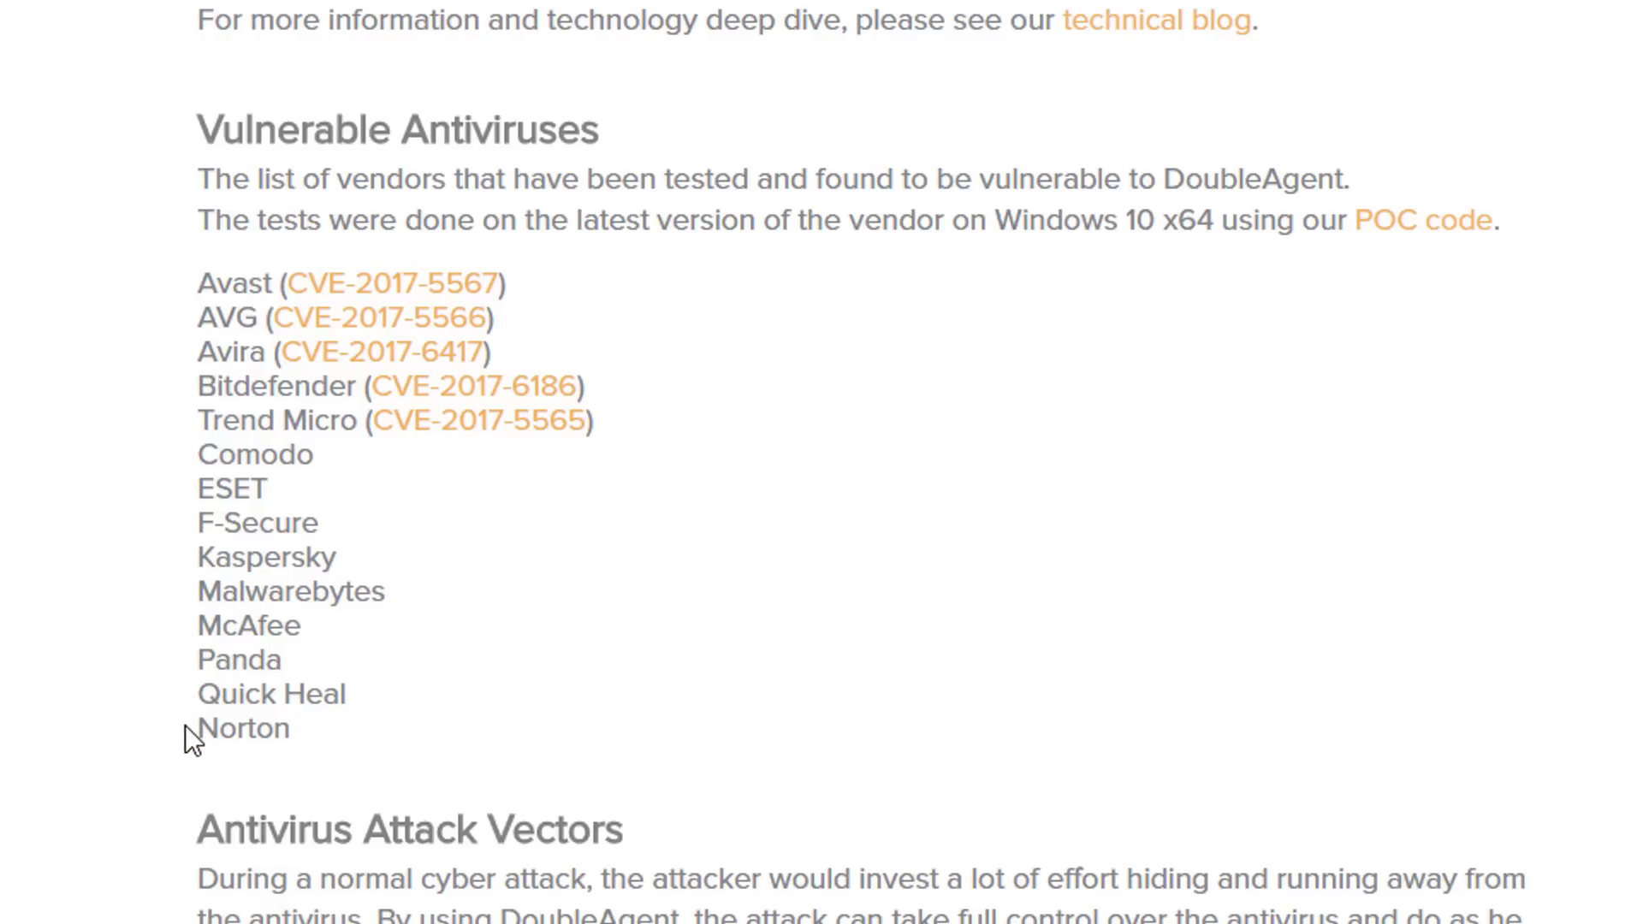
{"action": "mouse_move", "coordinate": [188, 734]}
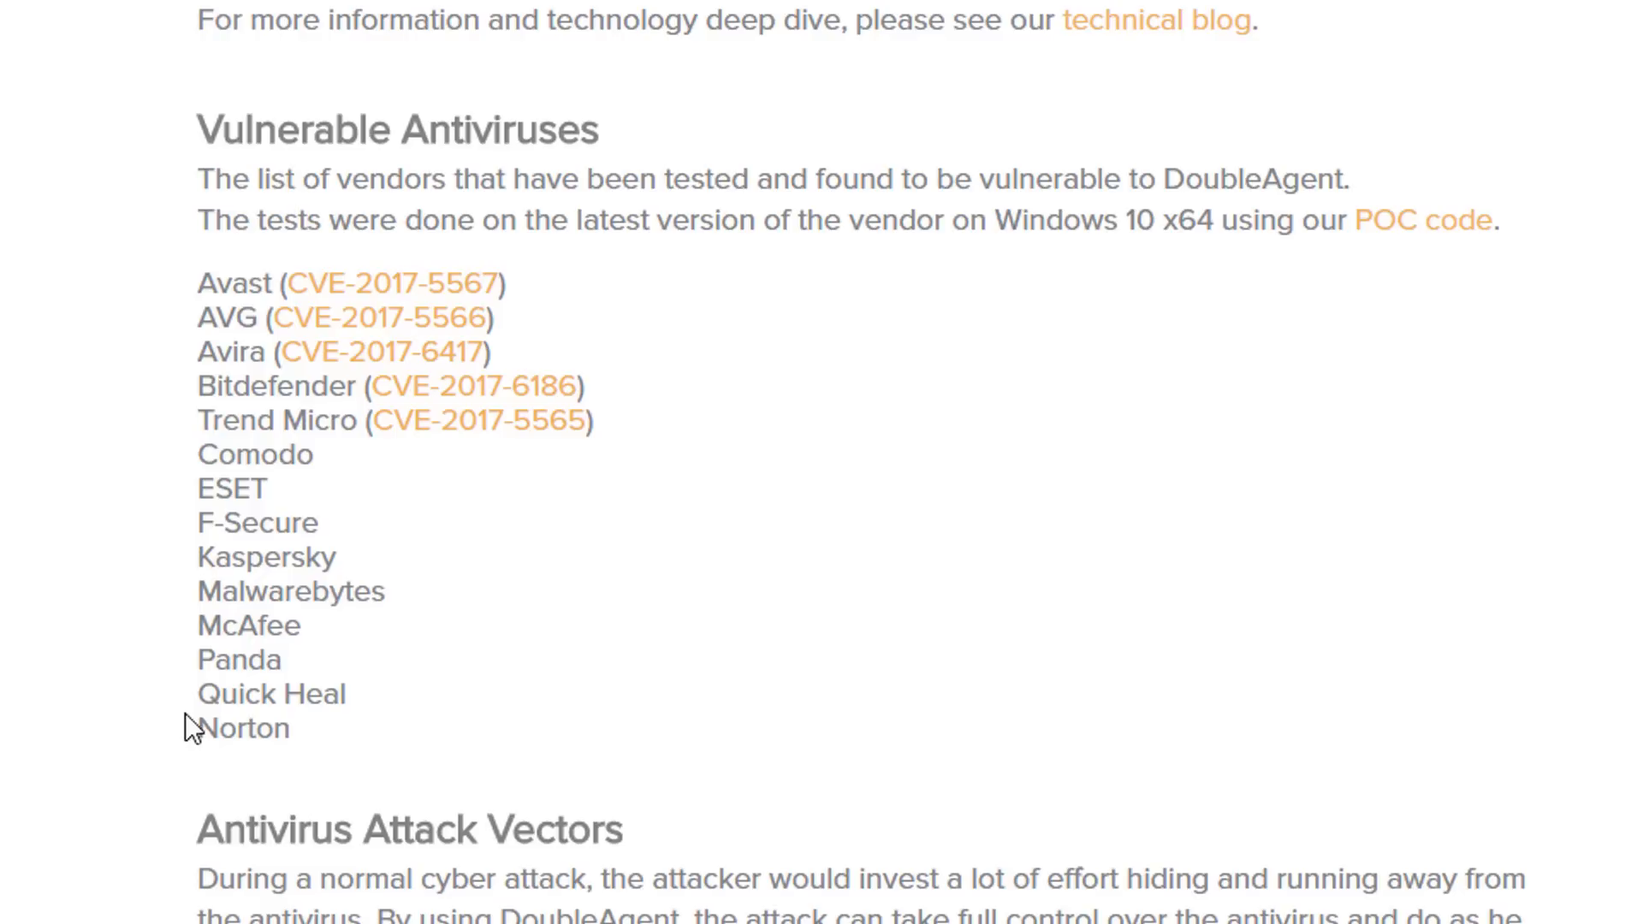
{"action": "mouse_move", "coordinate": [177, 678]}
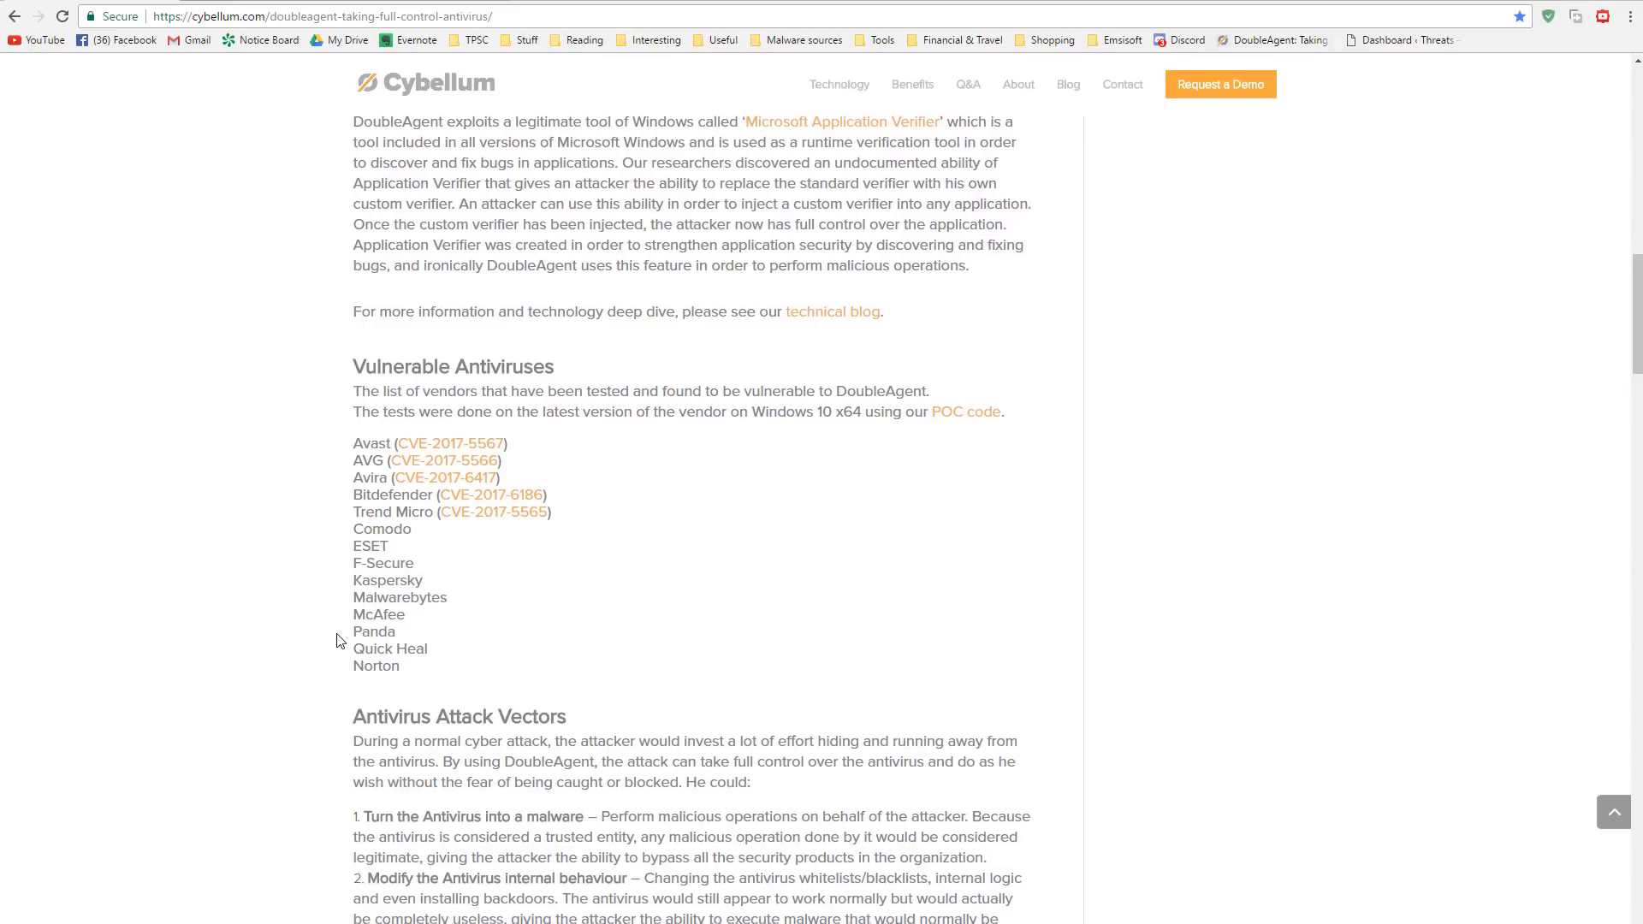
Step: Scroll through the Antivirus and Additional Attack Vectors, then back up to How DoubleAgent Works
{"action": "scroll", "scroll_direction": "down", "scroll_amount": 3}
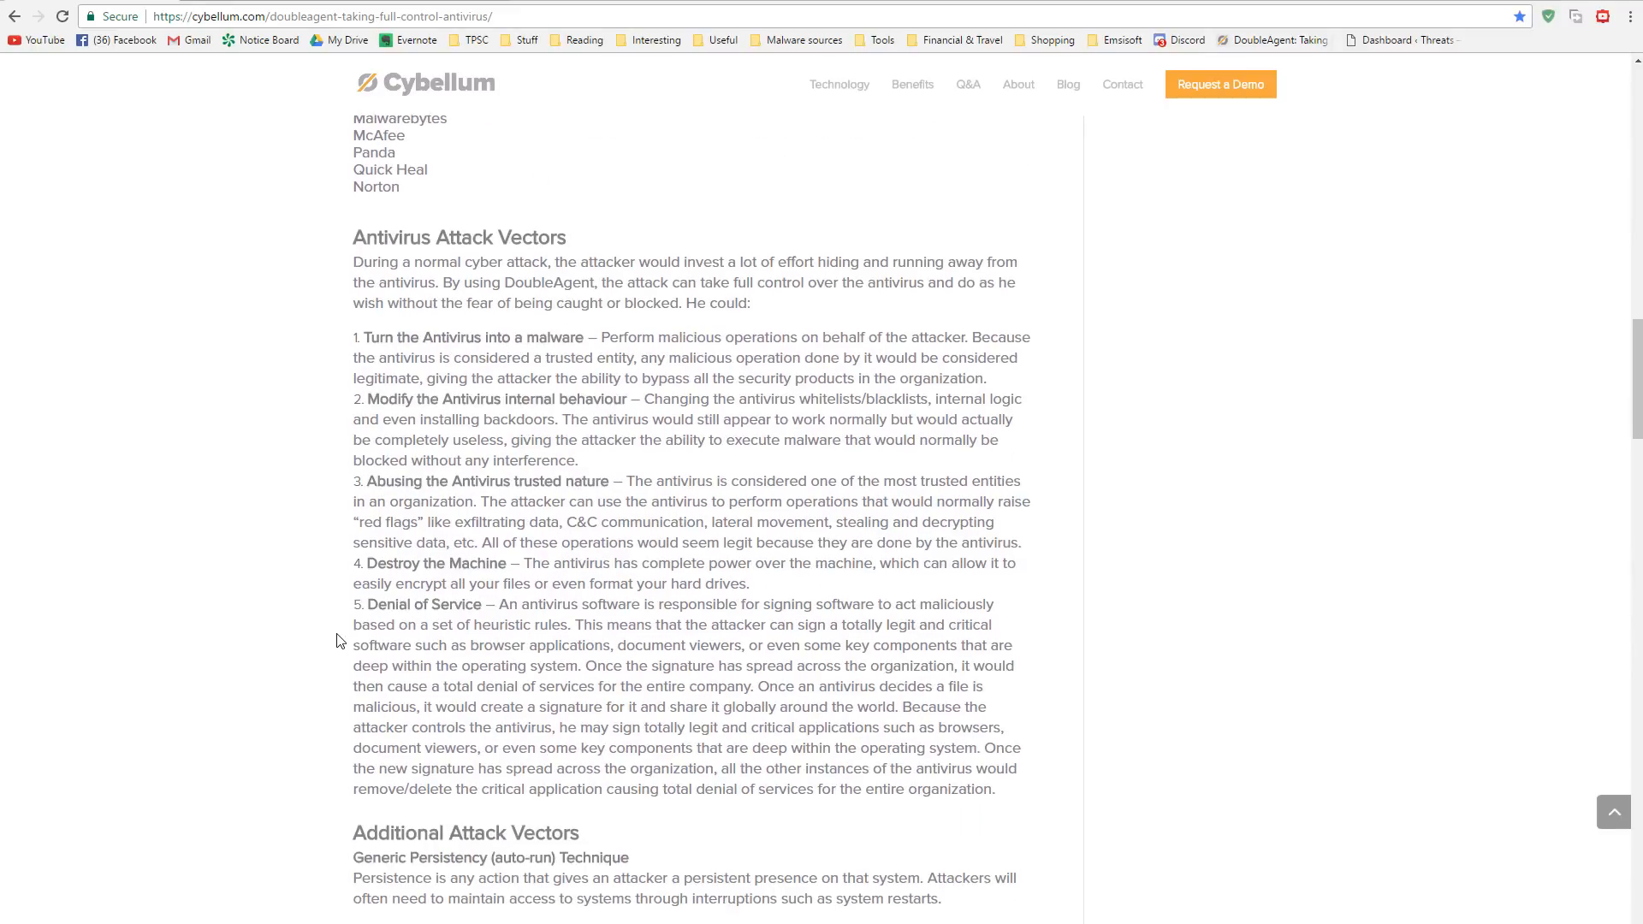
{"action": "scroll", "scroll_direction": "down", "scroll_amount": 3}
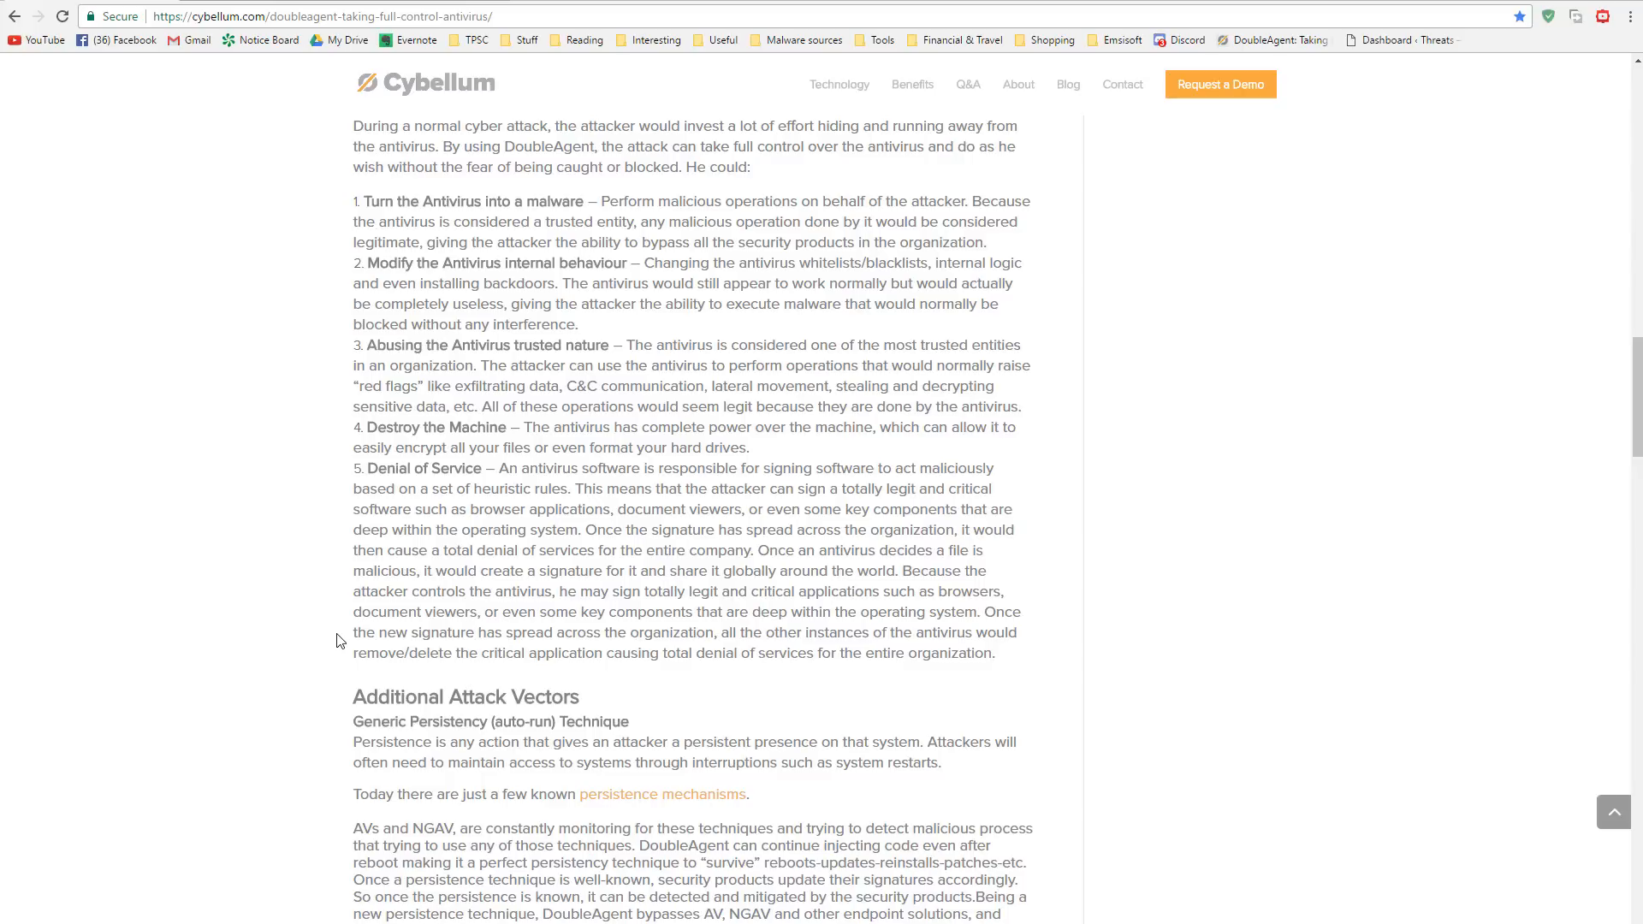
{"action": "scroll", "scroll_direction": "up", "scroll_amount": 3}
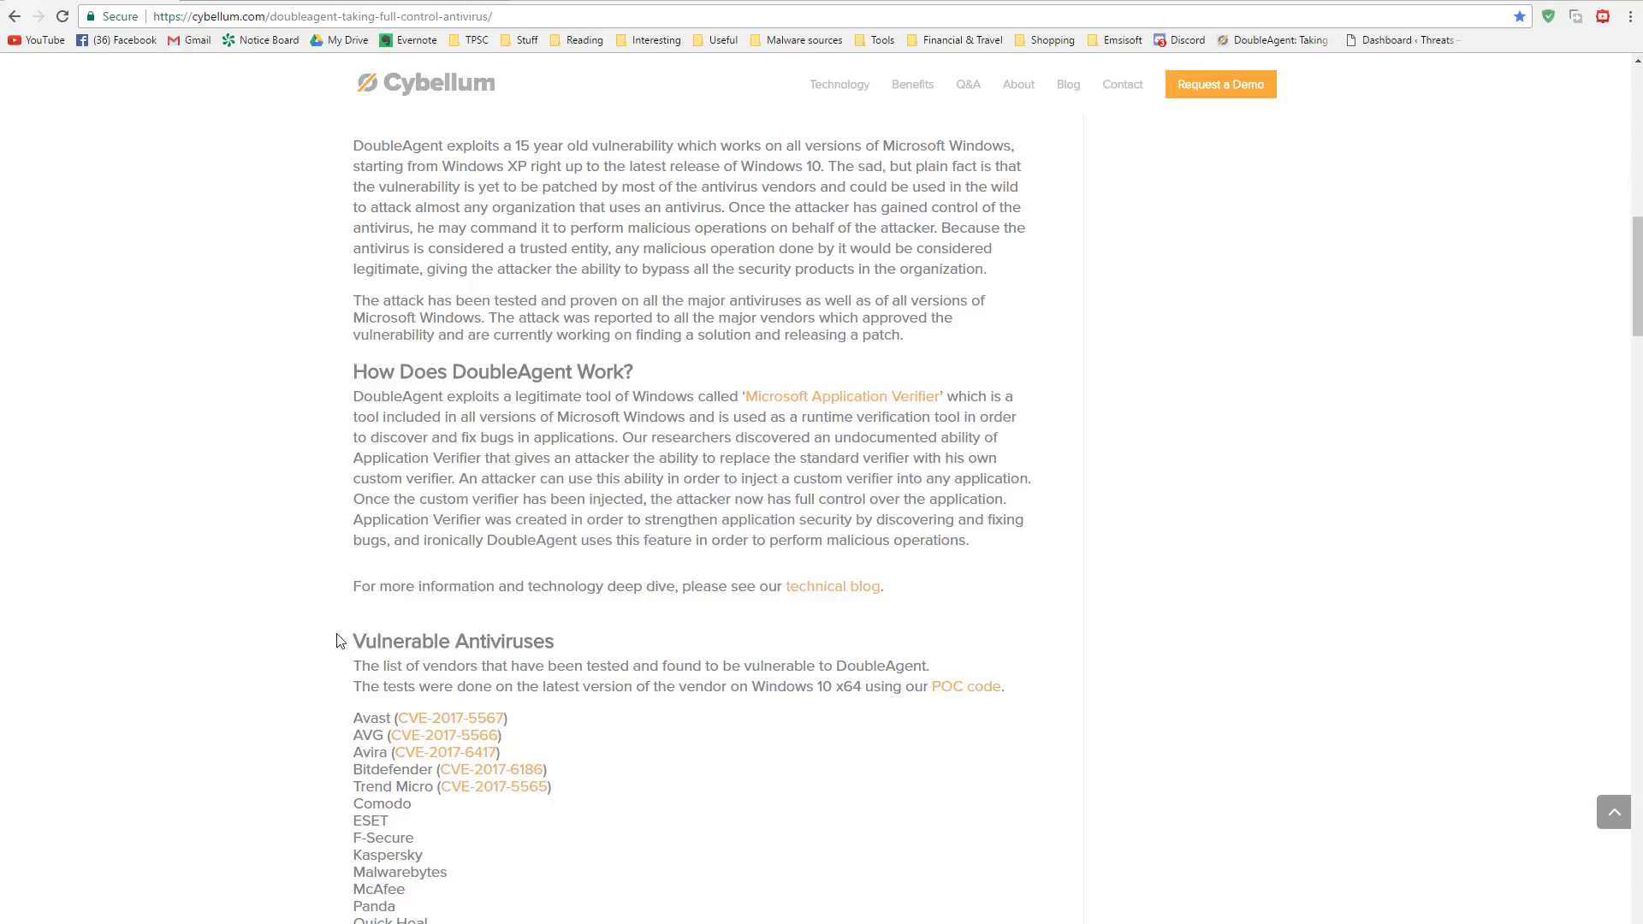
{"action": "mouse_move", "coordinate": [298, 641]}
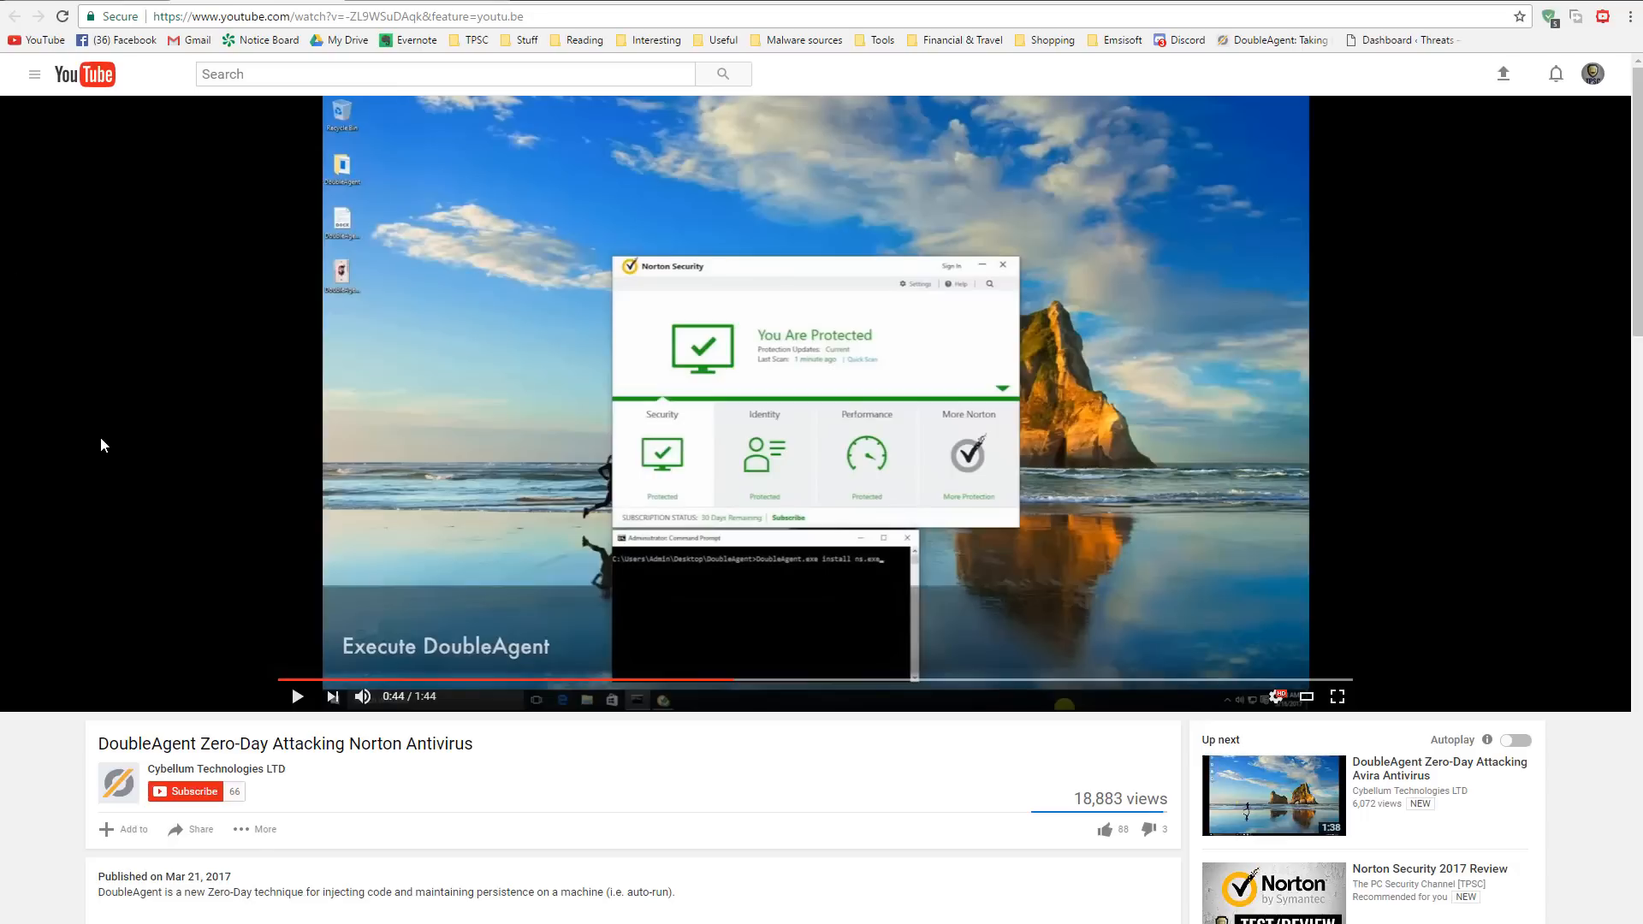
{"action": "mouse_move", "coordinate": [258, 517]}
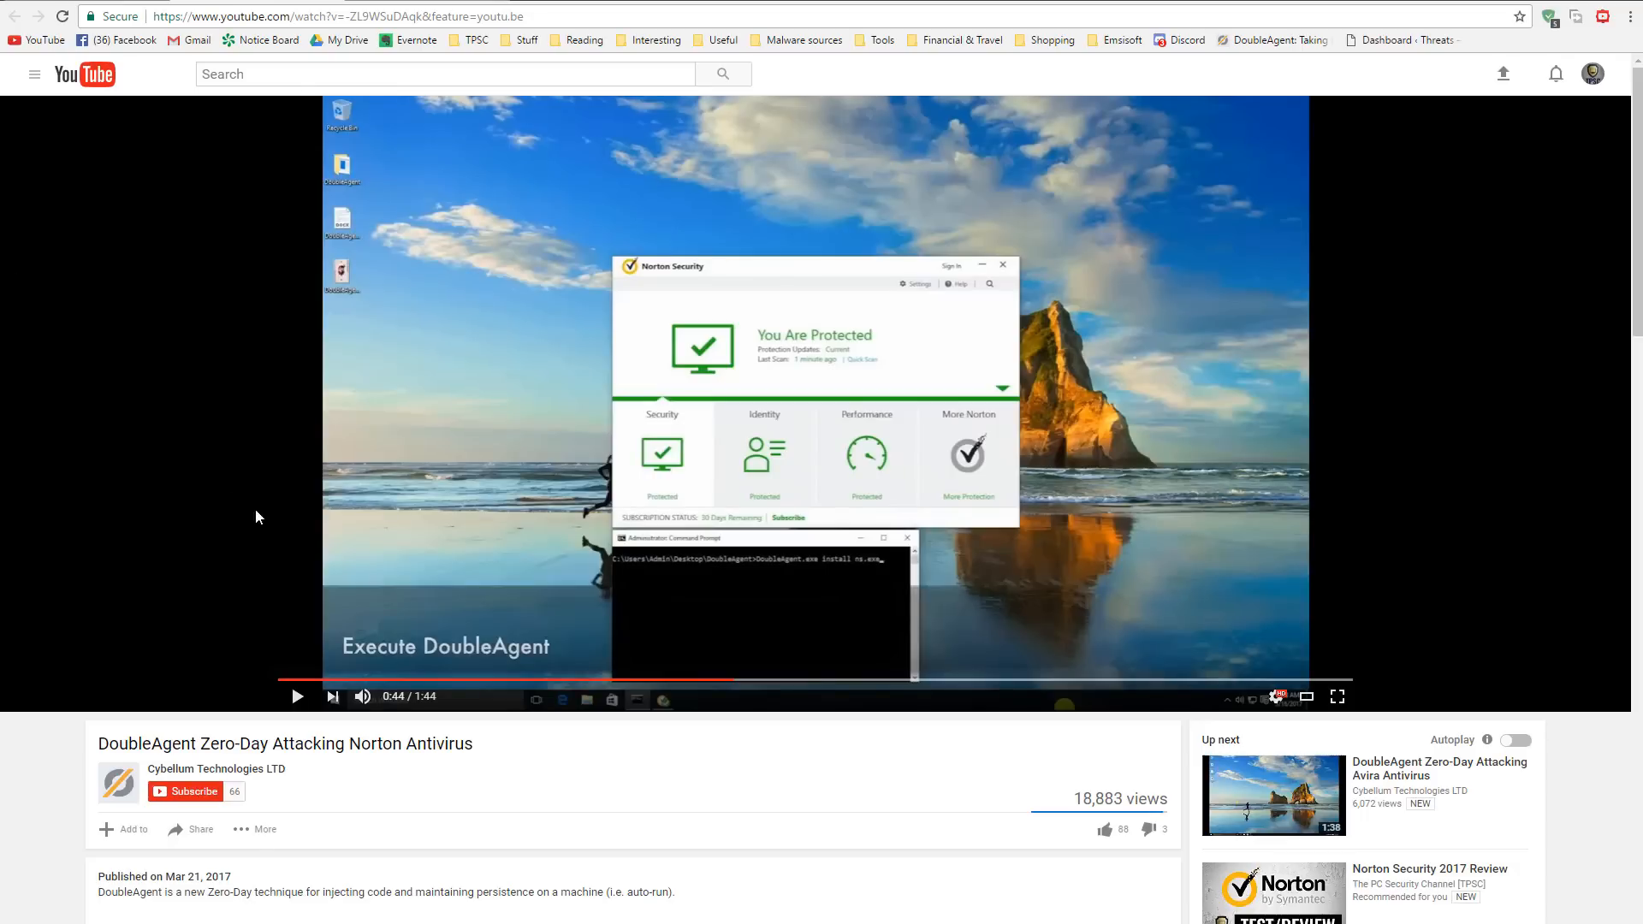
{"action": "mouse_move", "coordinate": [304, 363]}
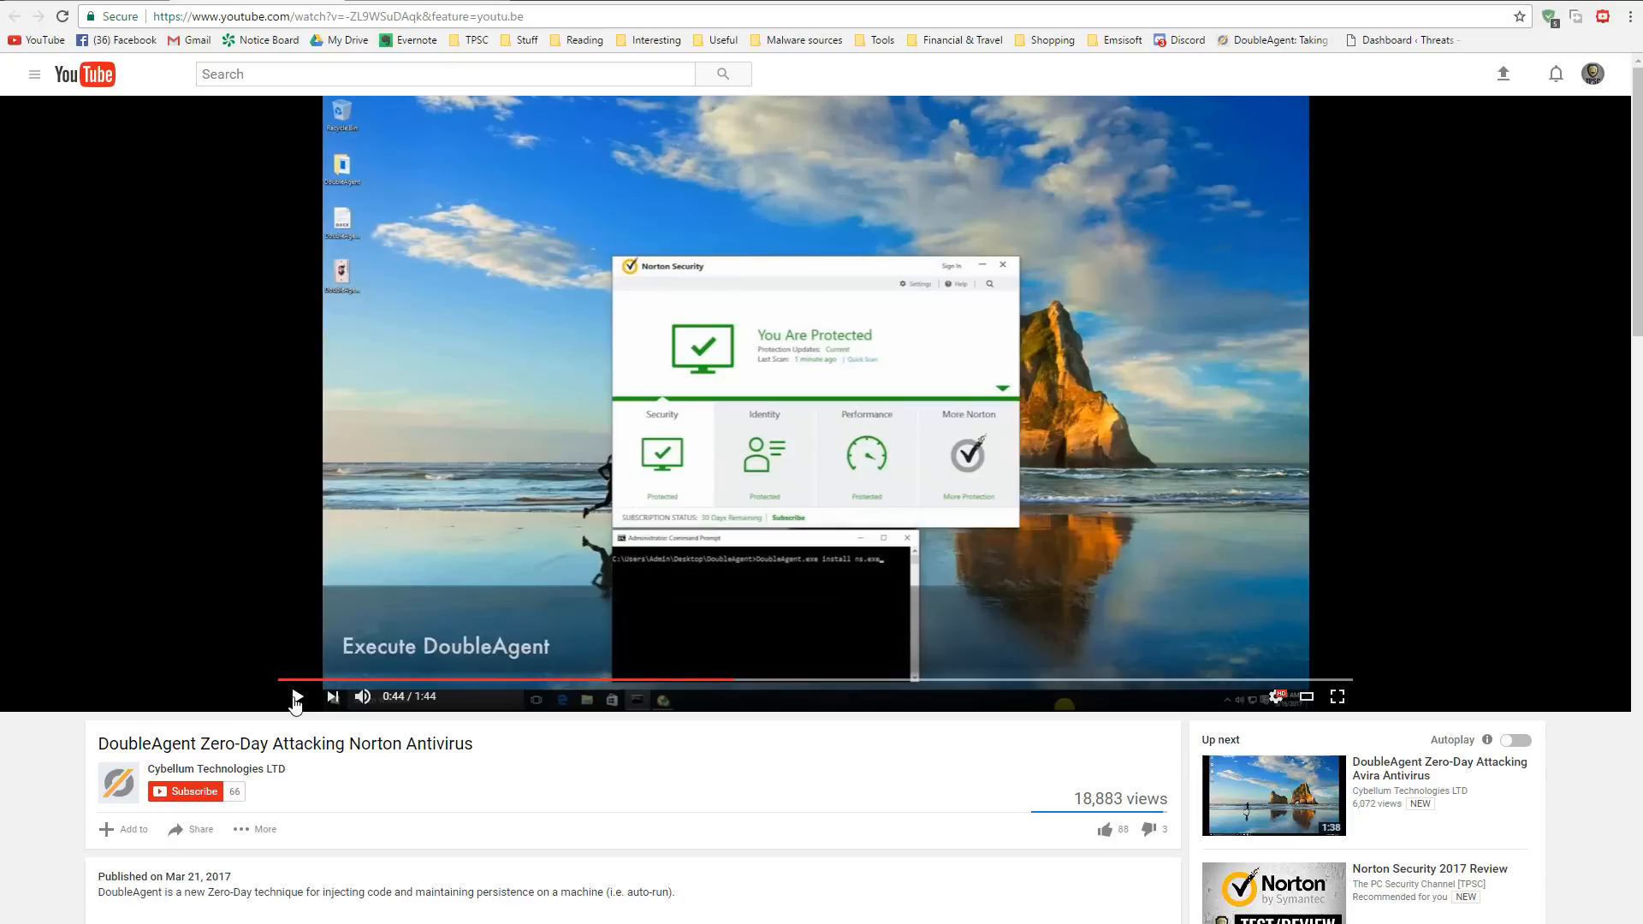
Step: Play the Norton demo and pause it at 0:49 on 'You Have Been Hacked!'
{"action": "left_click", "coordinate": [297, 697]}
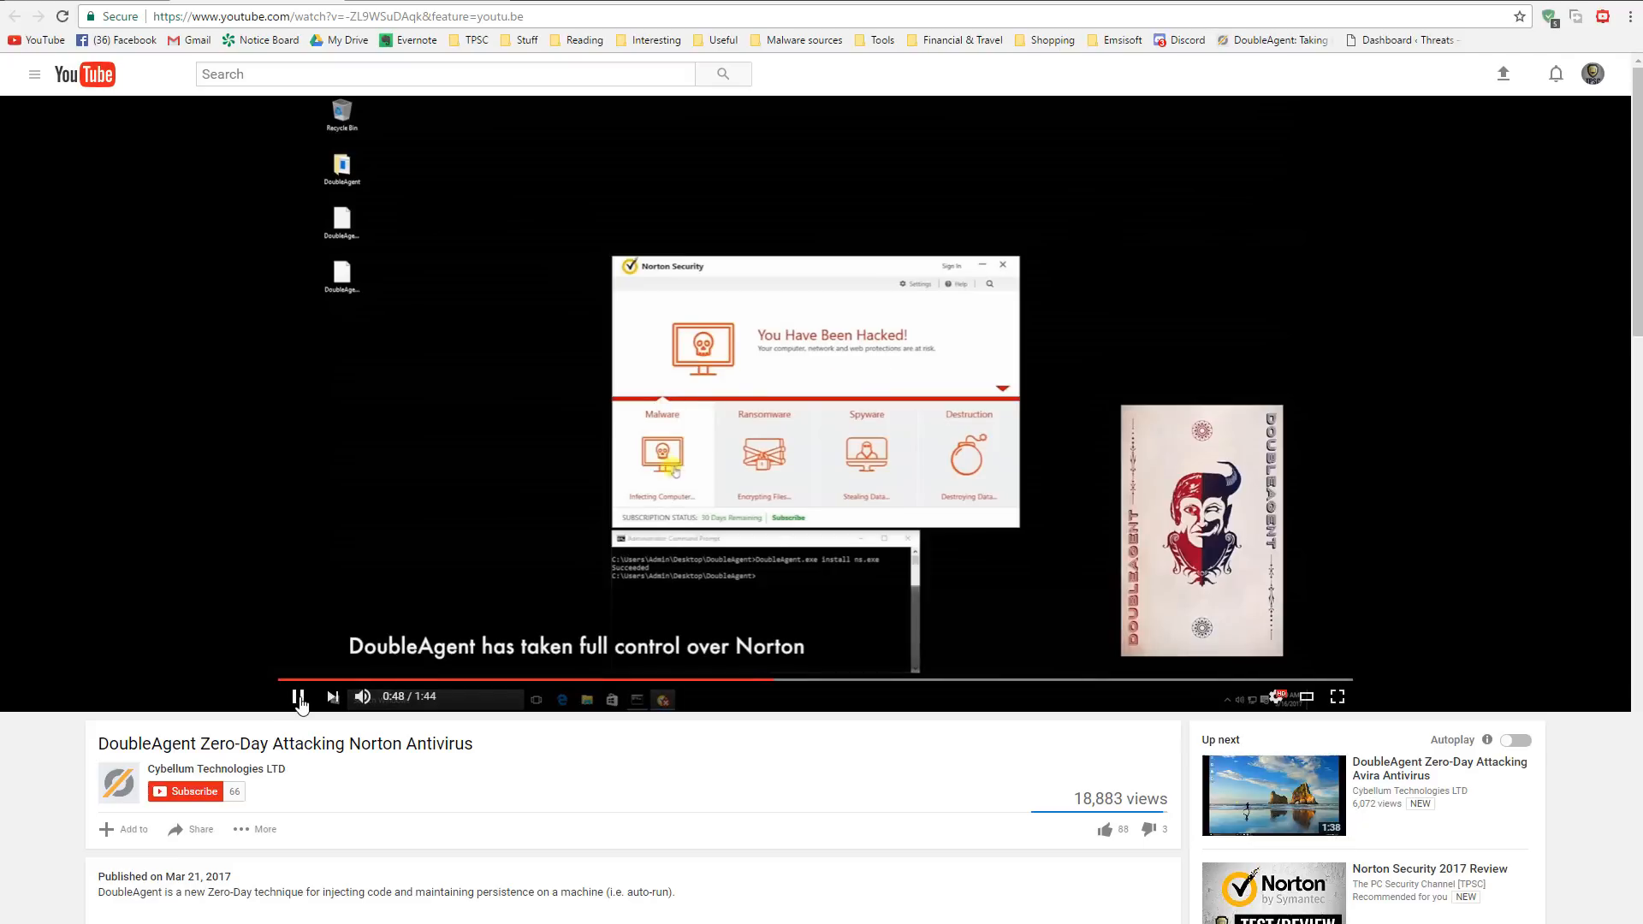
{"action": "left_click", "coordinate": [298, 696]}
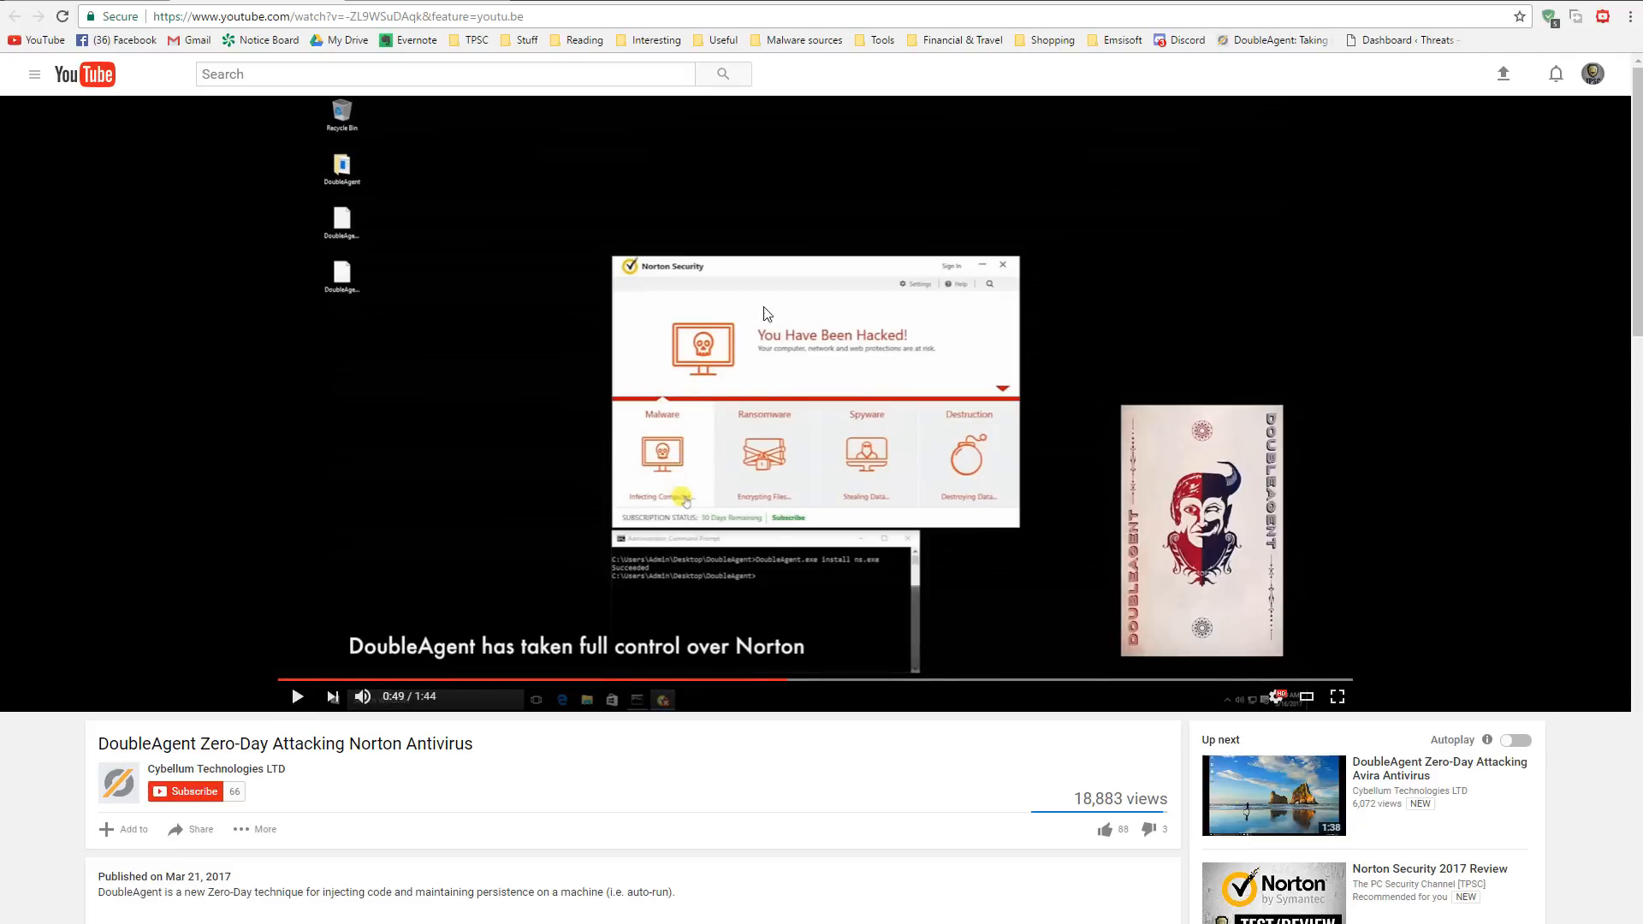
{"action": "mouse_move", "coordinate": [645, 458]}
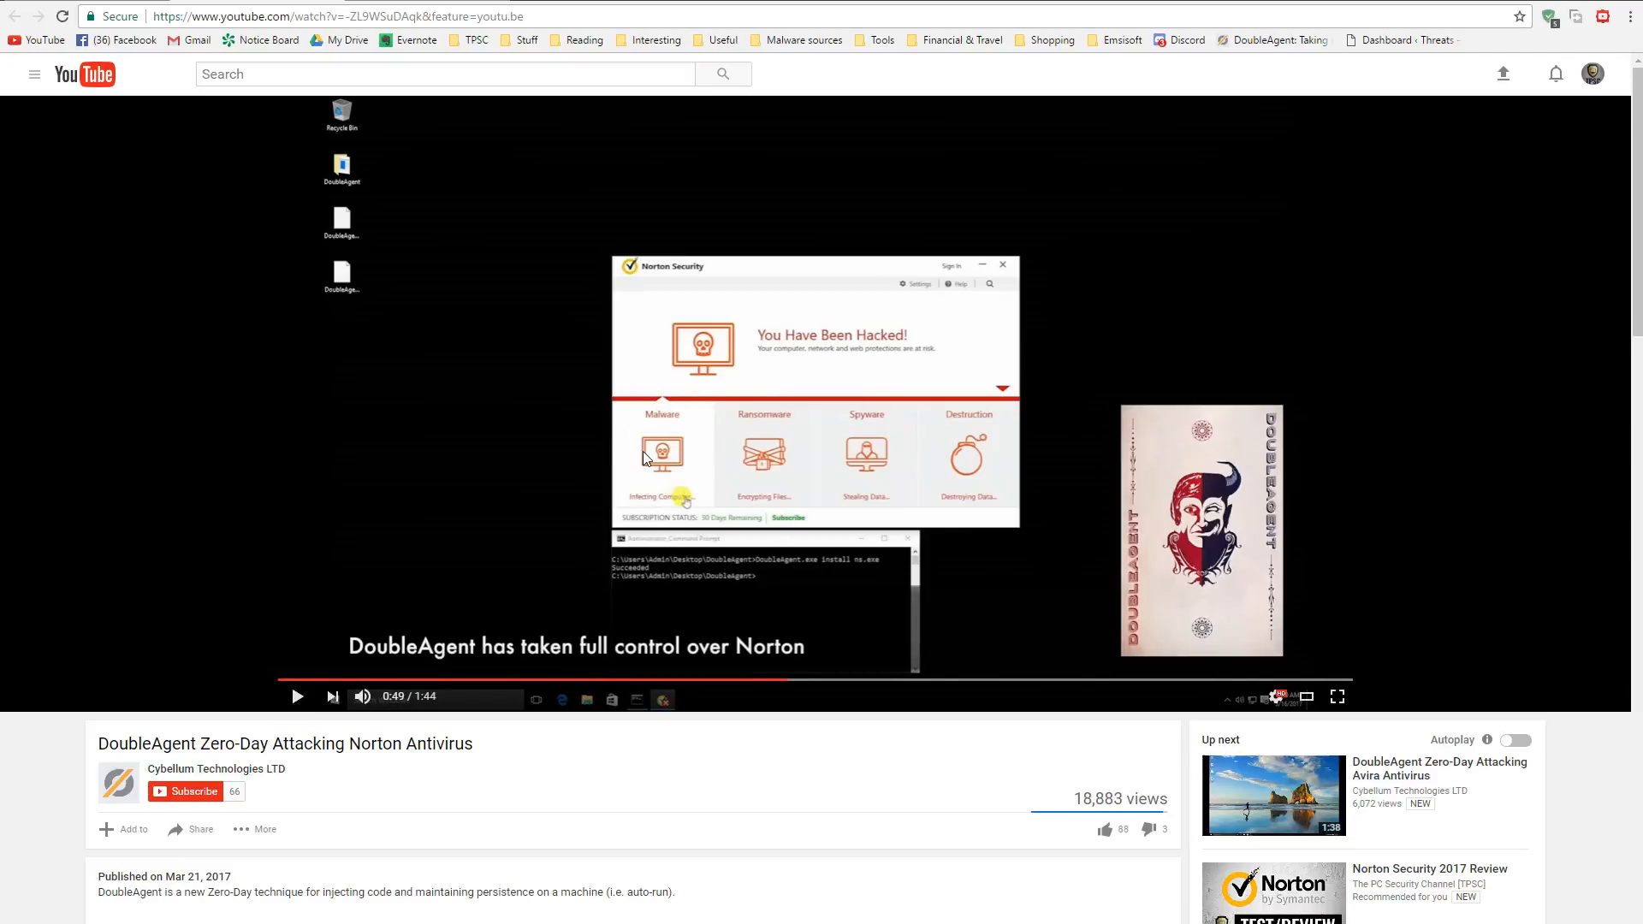
{"action": "mouse_move", "coordinate": [933, 448]}
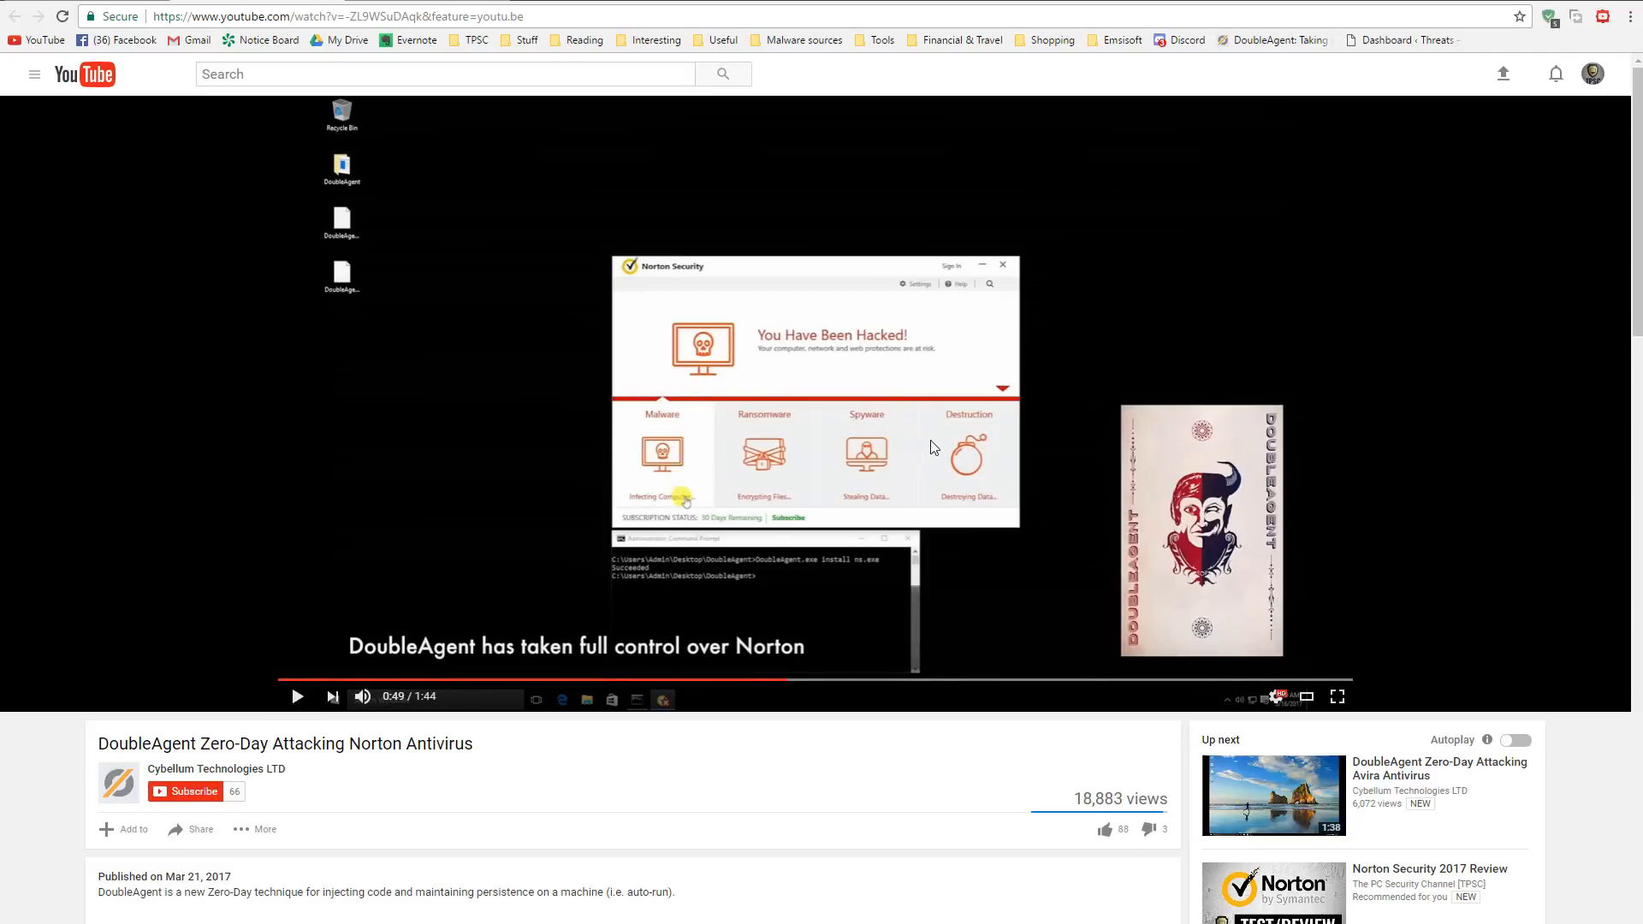
{"action": "mouse_move", "coordinate": [864, 325]}
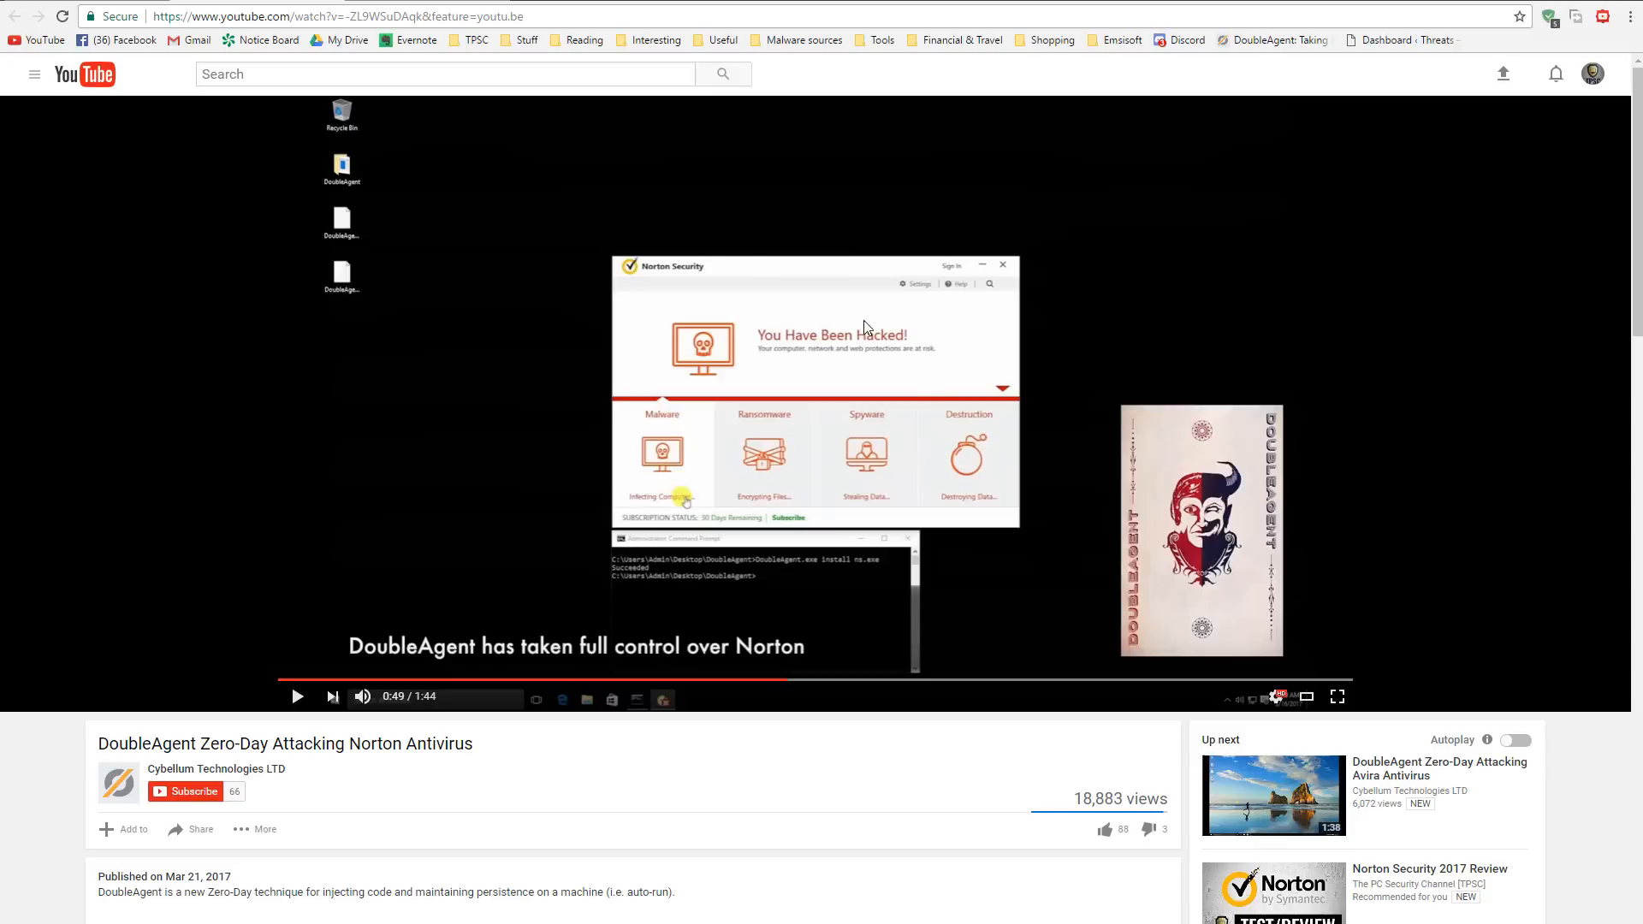
{"action": "mouse_move", "coordinate": [917, 360]}
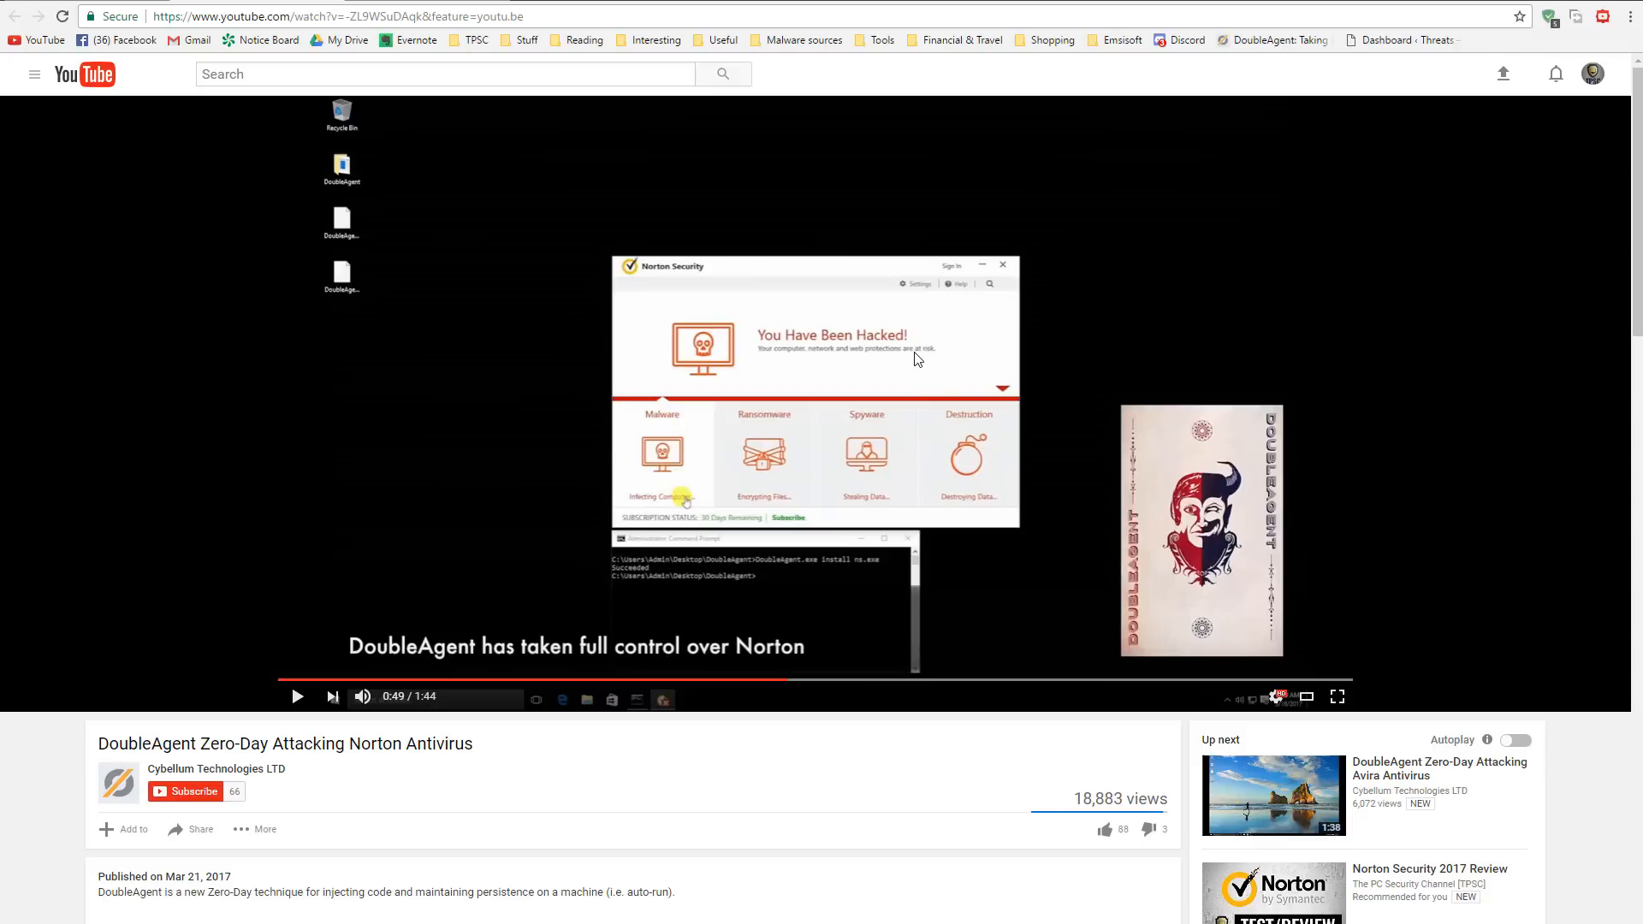
{"action": "mouse_move", "coordinate": [915, 454]}
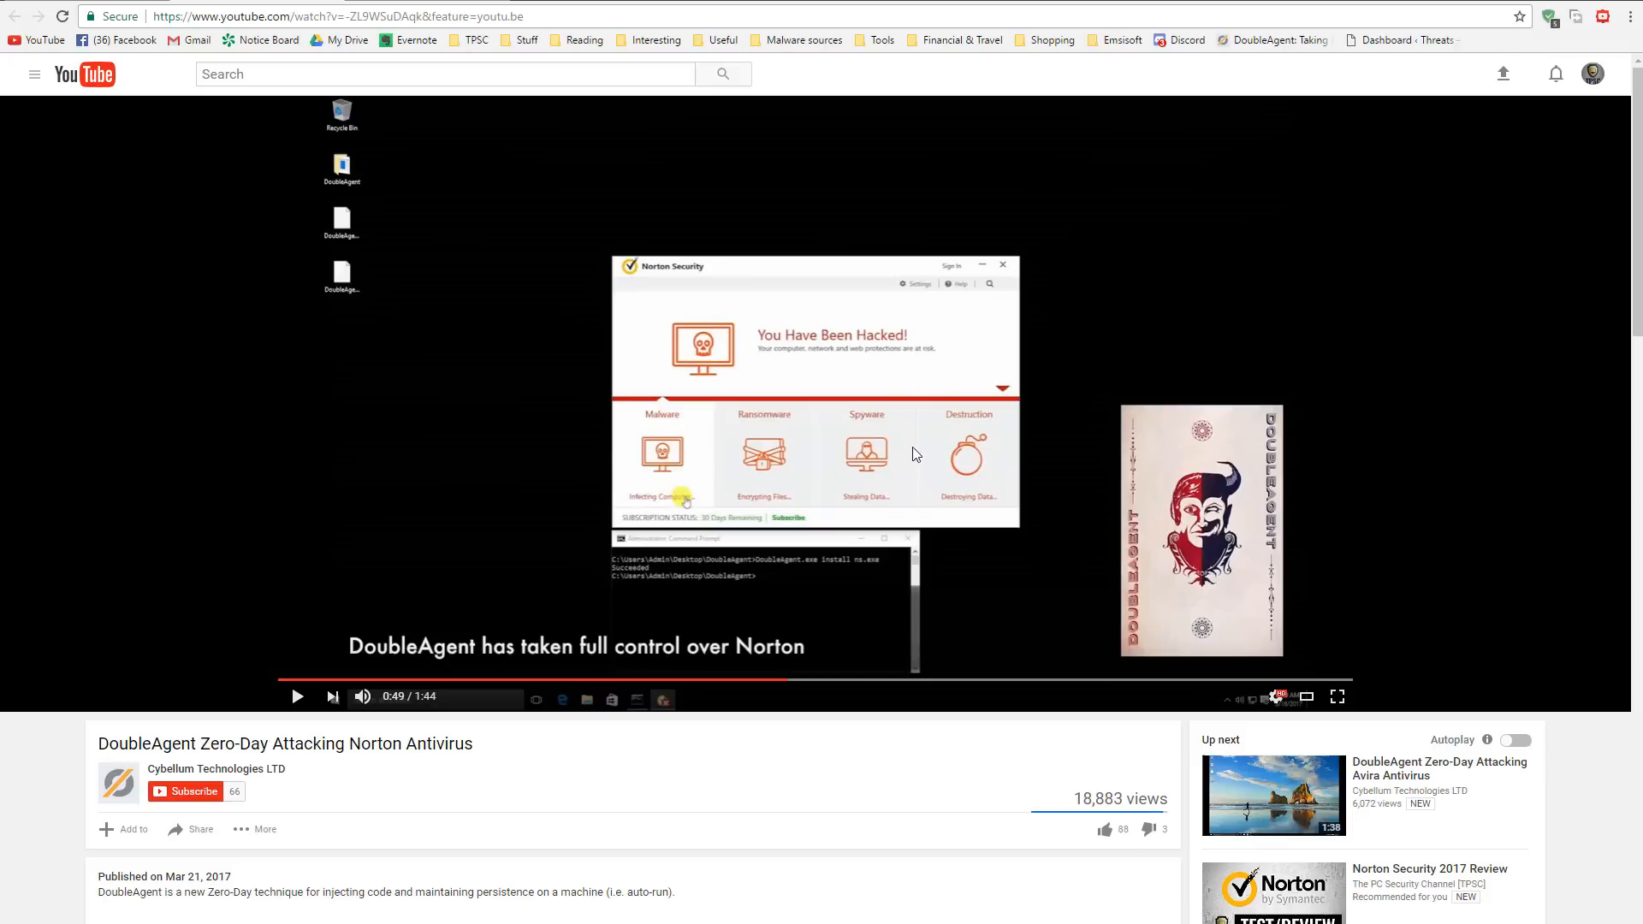
{"action": "mouse_move", "coordinate": [629, 498]}
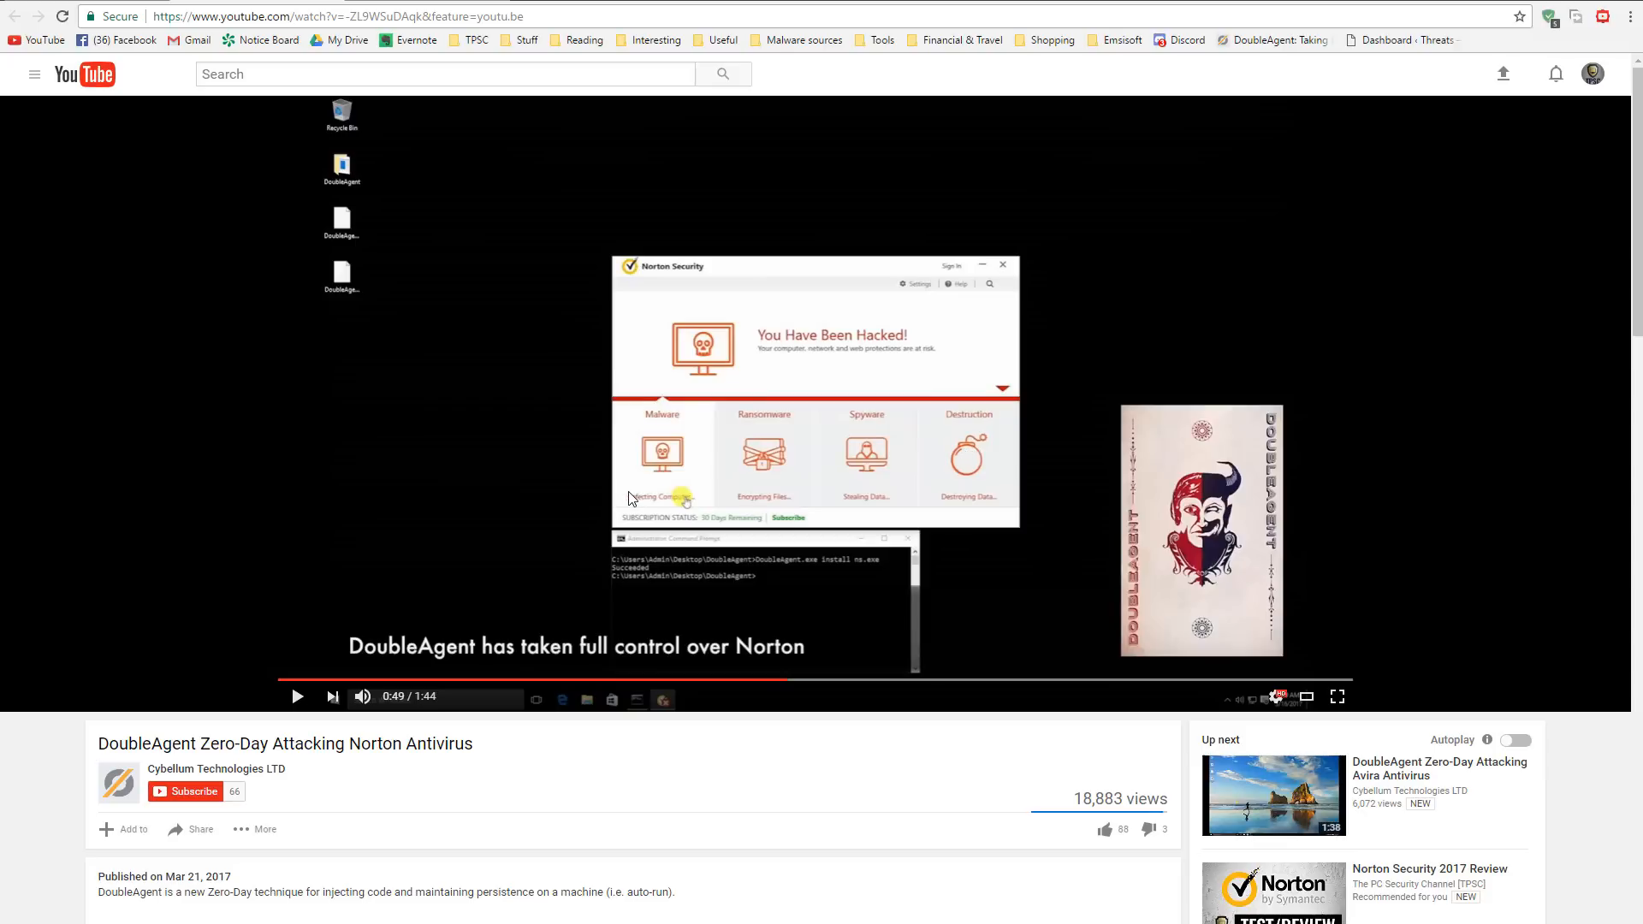
{"action": "mouse_move", "coordinate": [424, 611]}
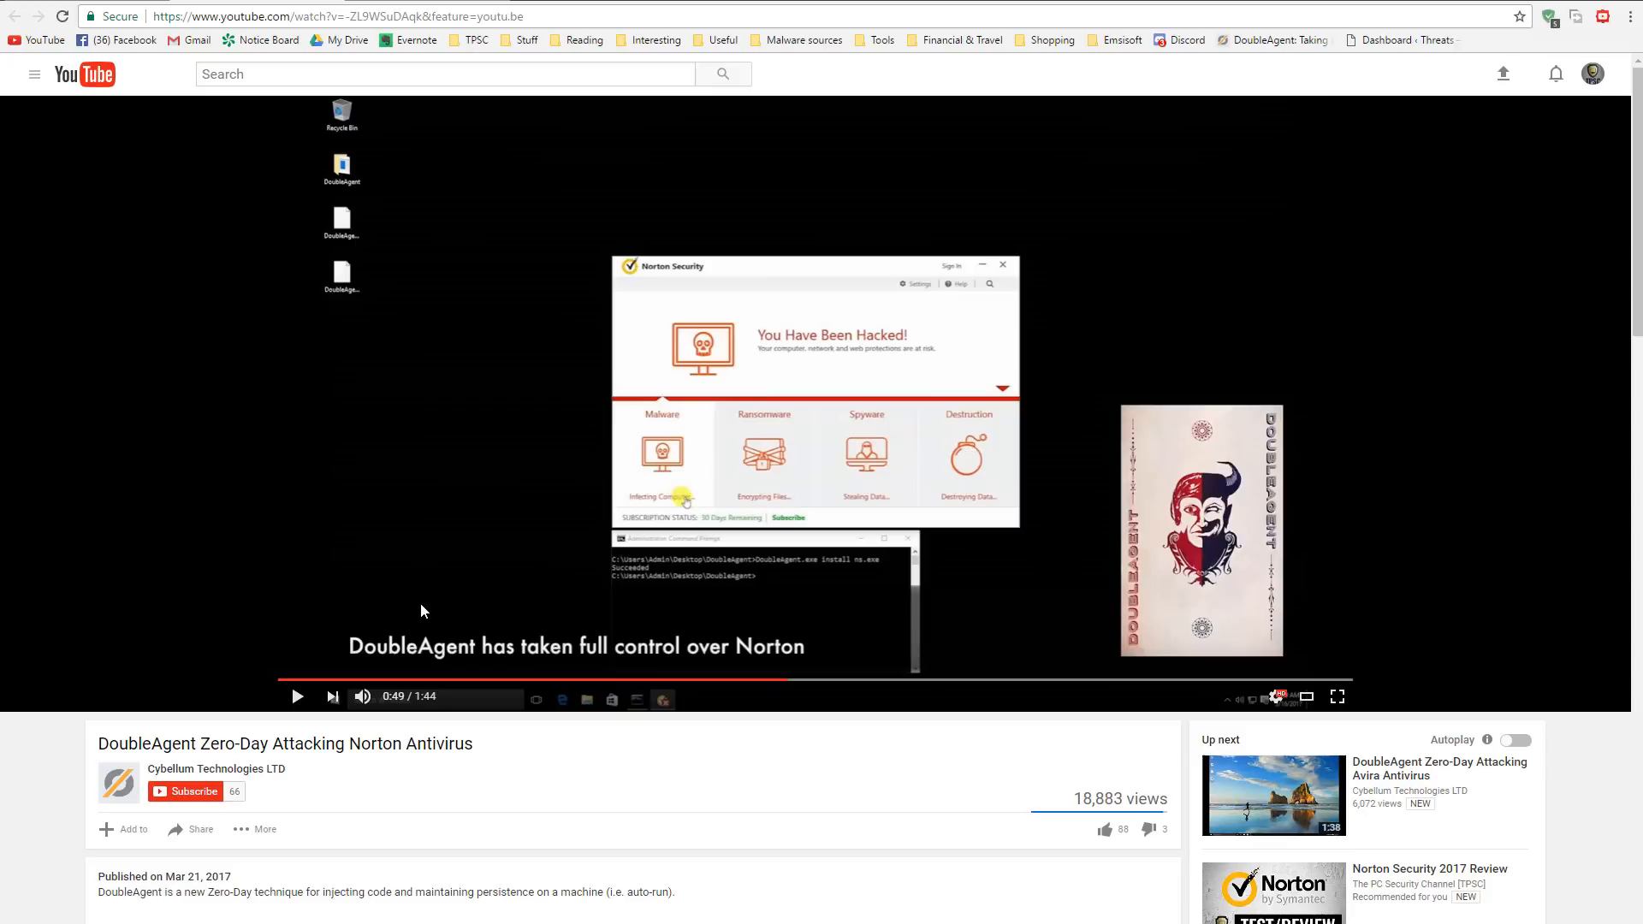